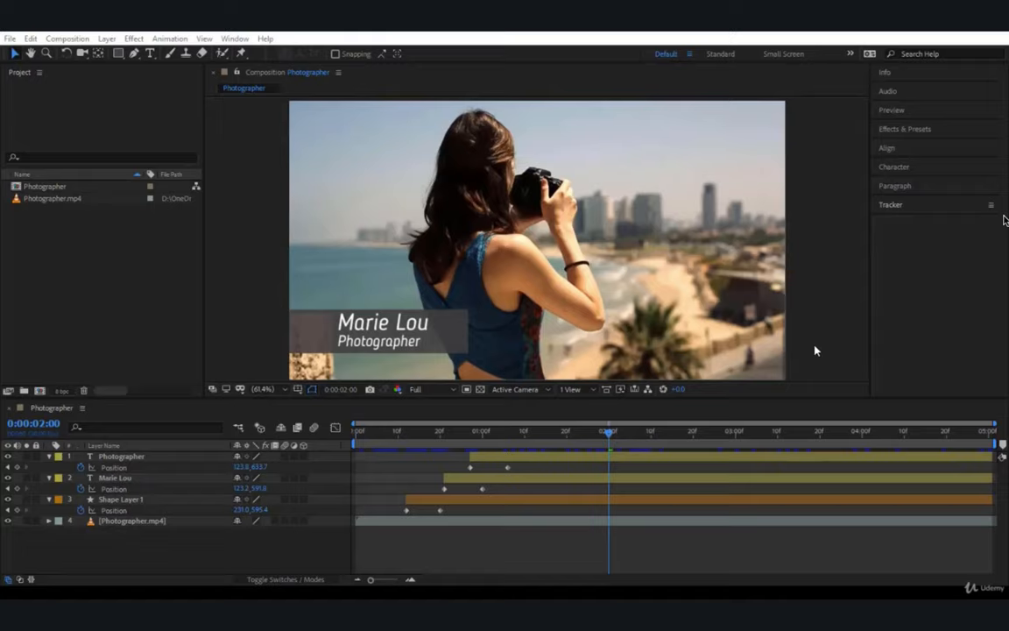
{"action": "mouse_move", "coordinate": [149, 278]}
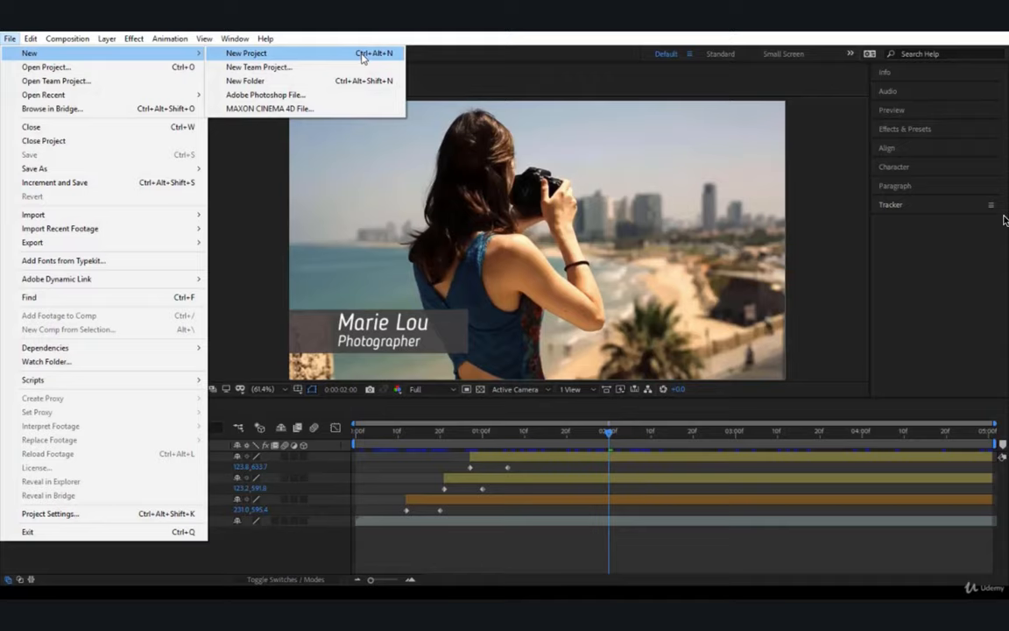
{"action": "mouse_move", "coordinate": [355, 63]}
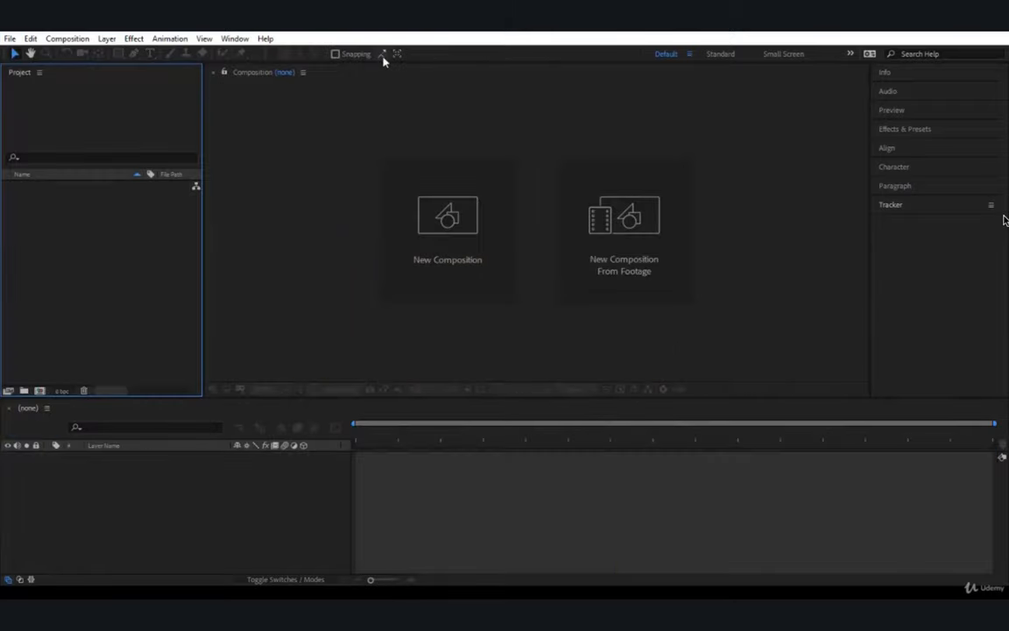
{"action": "mouse_move", "coordinate": [289, 339]}
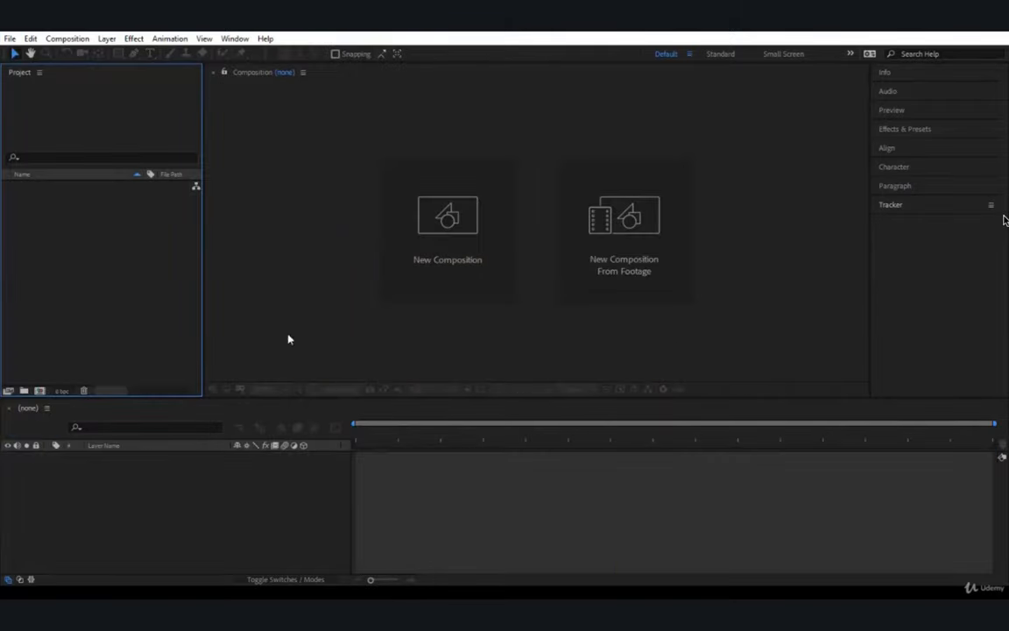
{"action": "mouse_move", "coordinate": [85, 231]}
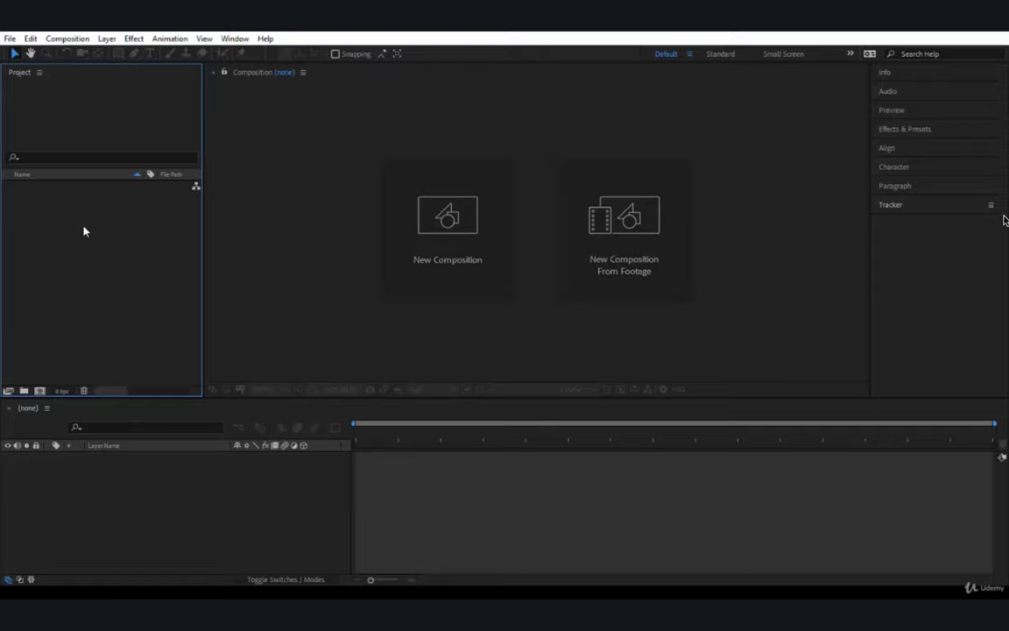
{"action": "mouse_move", "coordinate": [190, 119]}
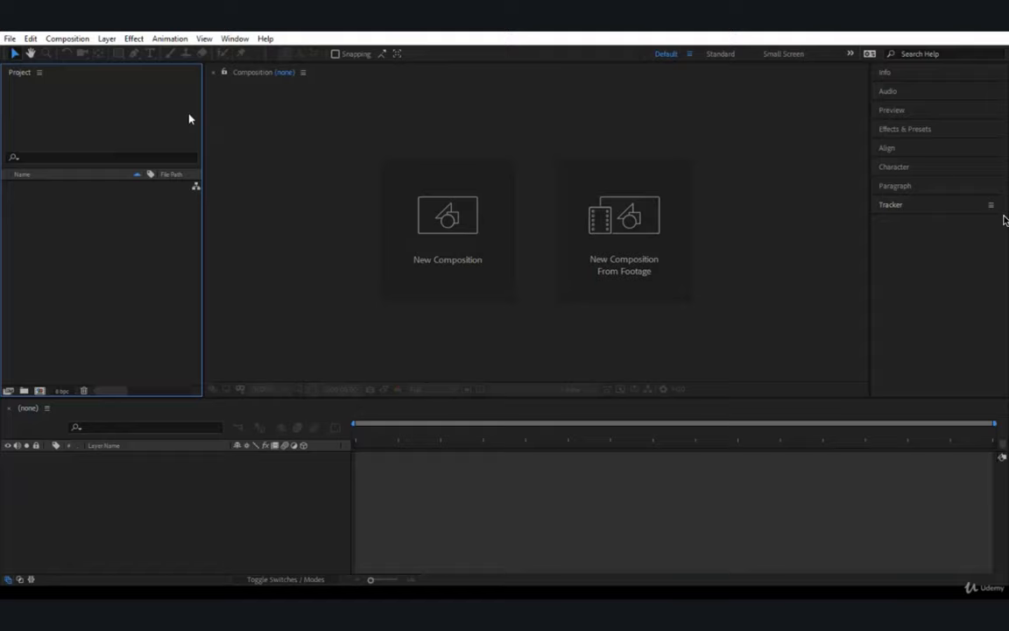
{"action": "mouse_move", "coordinate": [104, 267]}
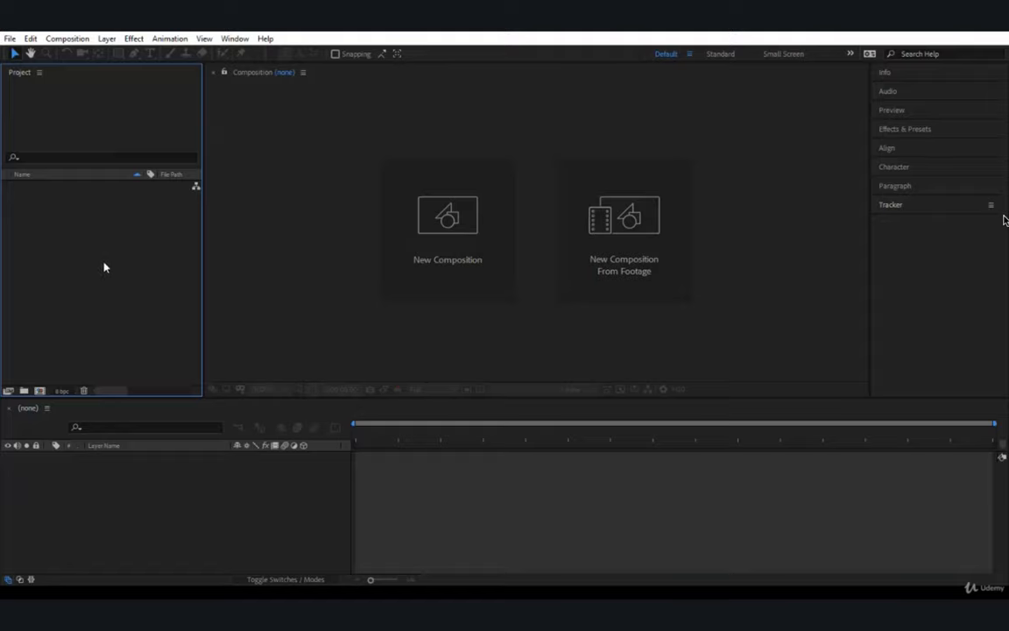
{"action": "mouse_move", "coordinate": [74, 245]}
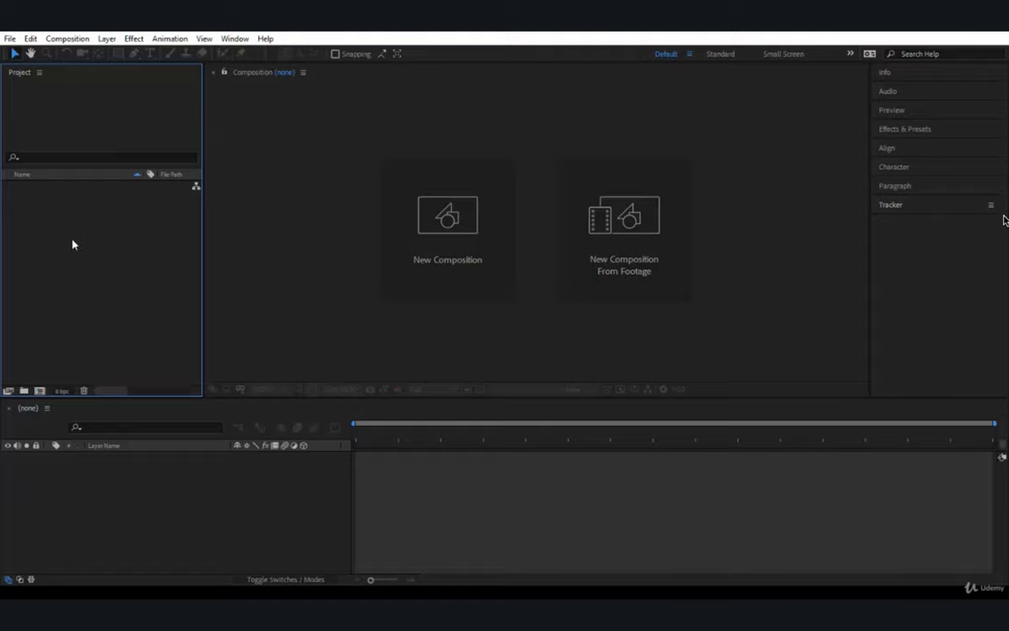
Open the Import File browser from the Project panel's Import menu
{"action": "right_click", "coordinate": [73, 245]}
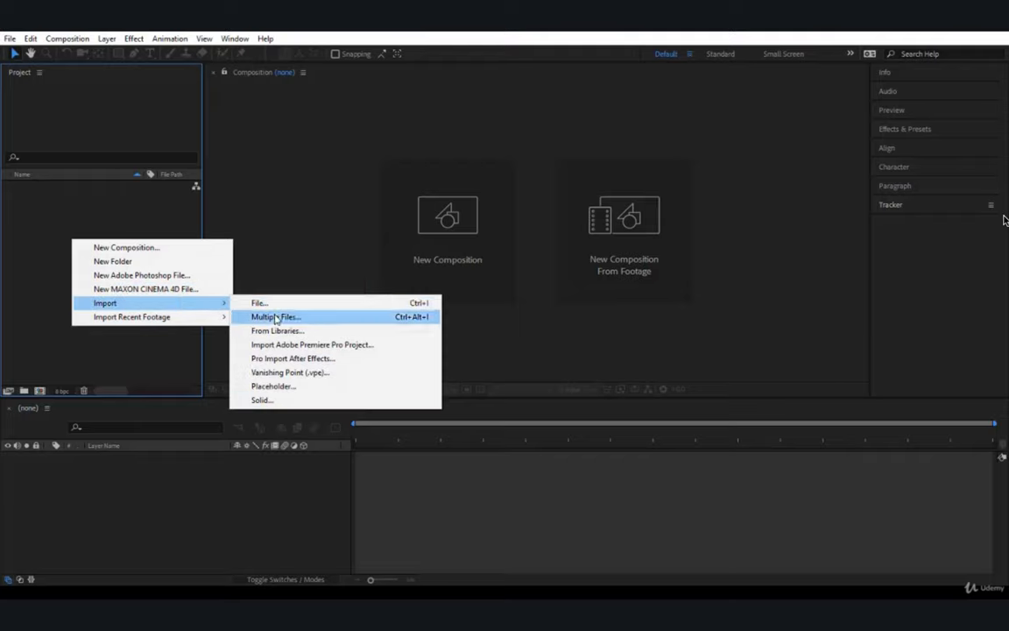
{"action": "mouse_move", "coordinate": [259, 302]}
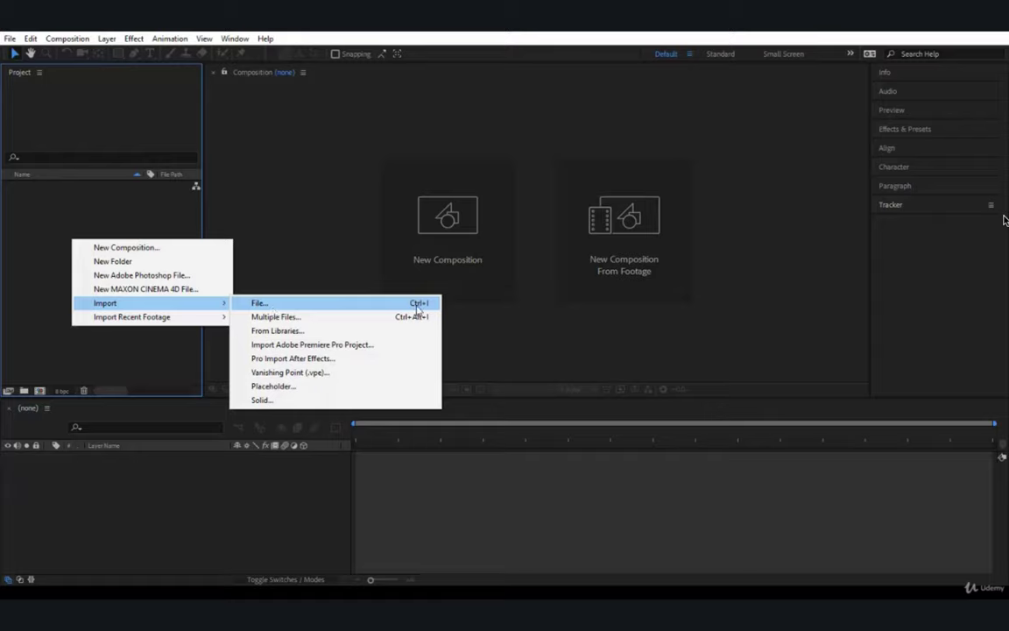
{"action": "mouse_move", "coordinate": [424, 308]}
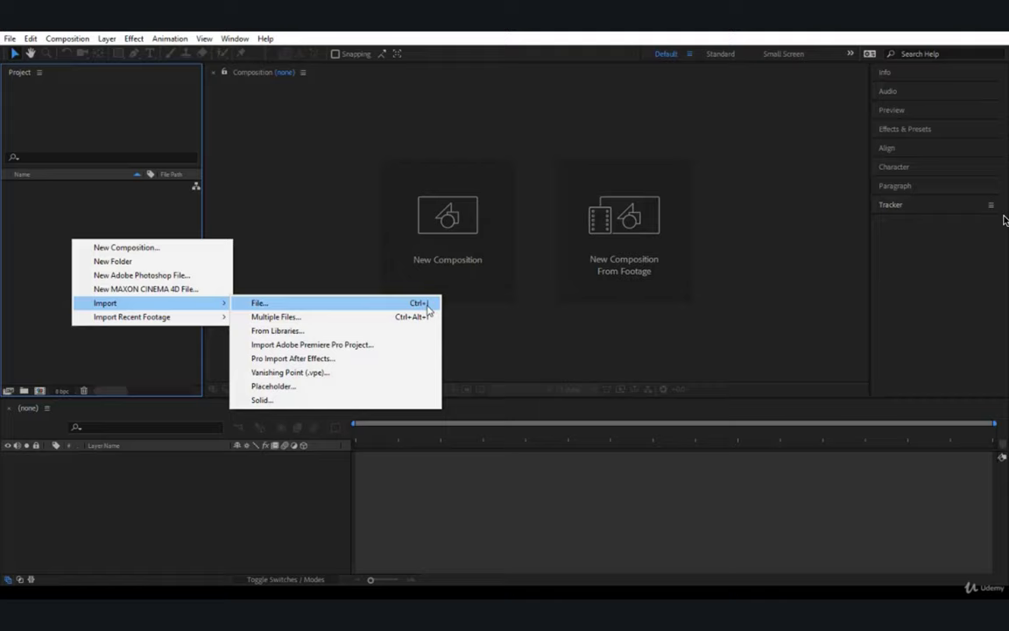
{"action": "left_click", "coordinate": [258, 302]}
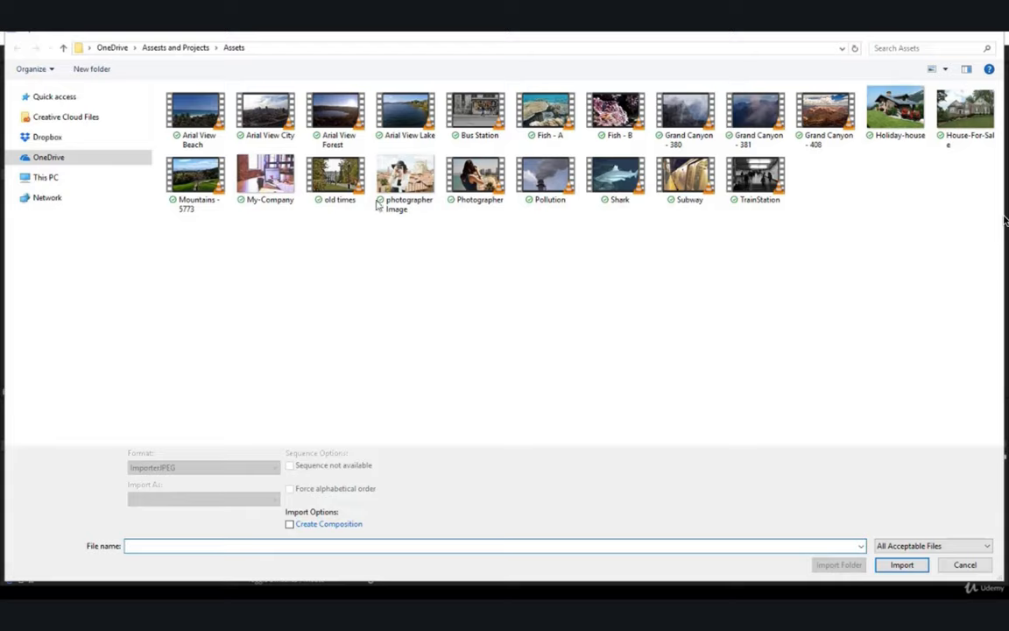
{"action": "mouse_move", "coordinate": [701, 284]}
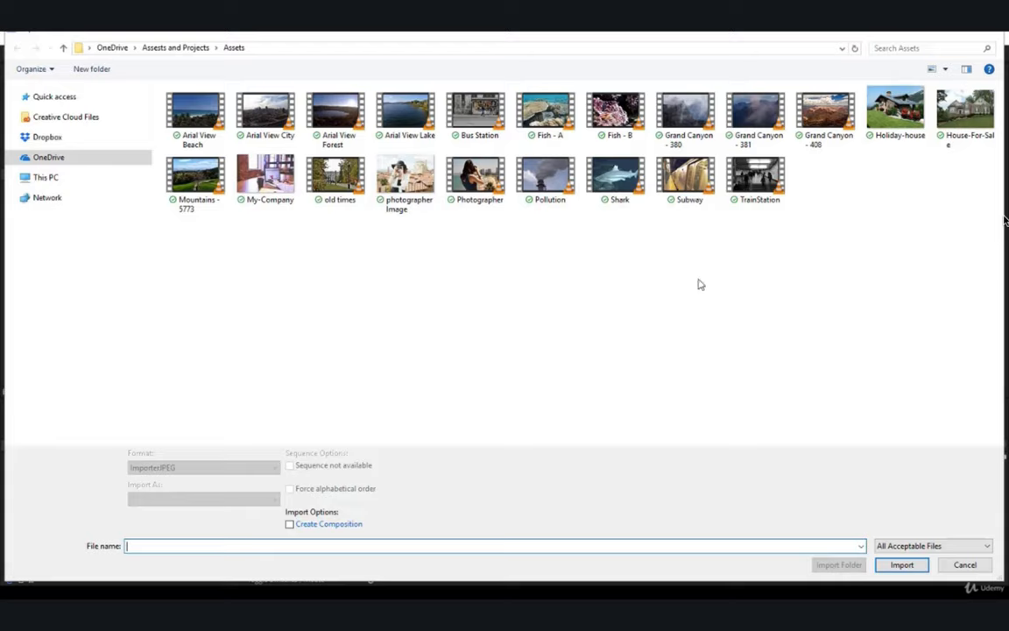
{"action": "mouse_move", "coordinate": [491, 278]}
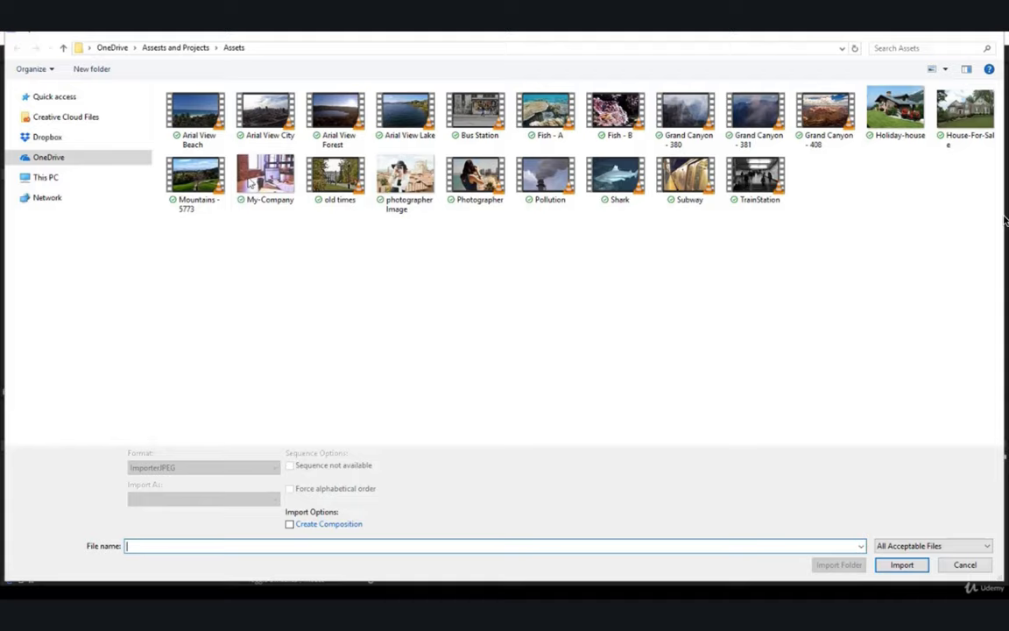
Import the Beach, City, Forest and Lake aerial clips as footage, with Create Composition unchecked
{"action": "left_click", "coordinate": [195, 107]}
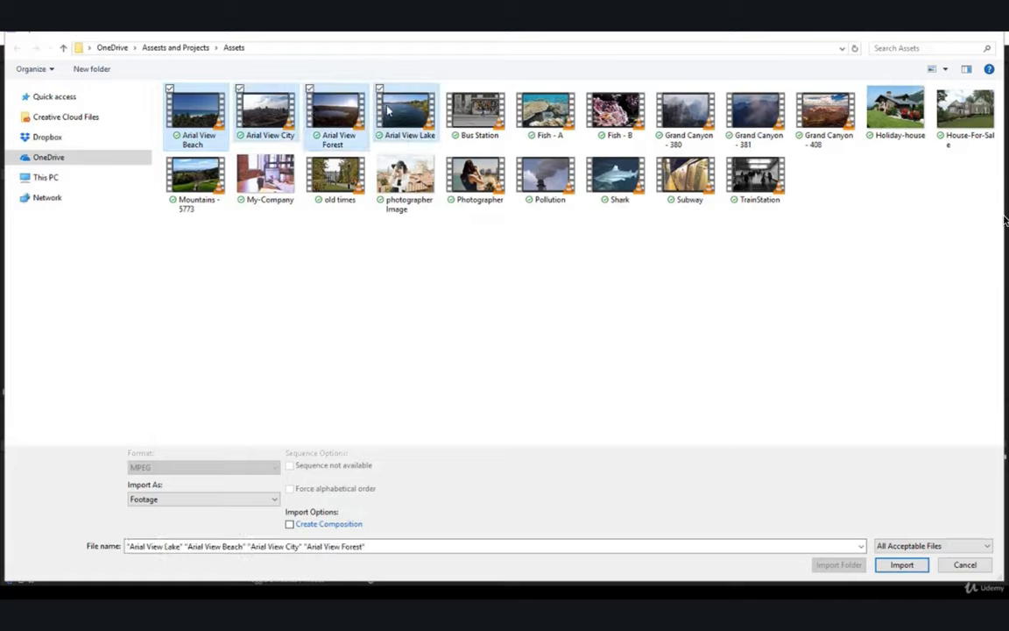
{"action": "mouse_move", "coordinate": [425, 340]}
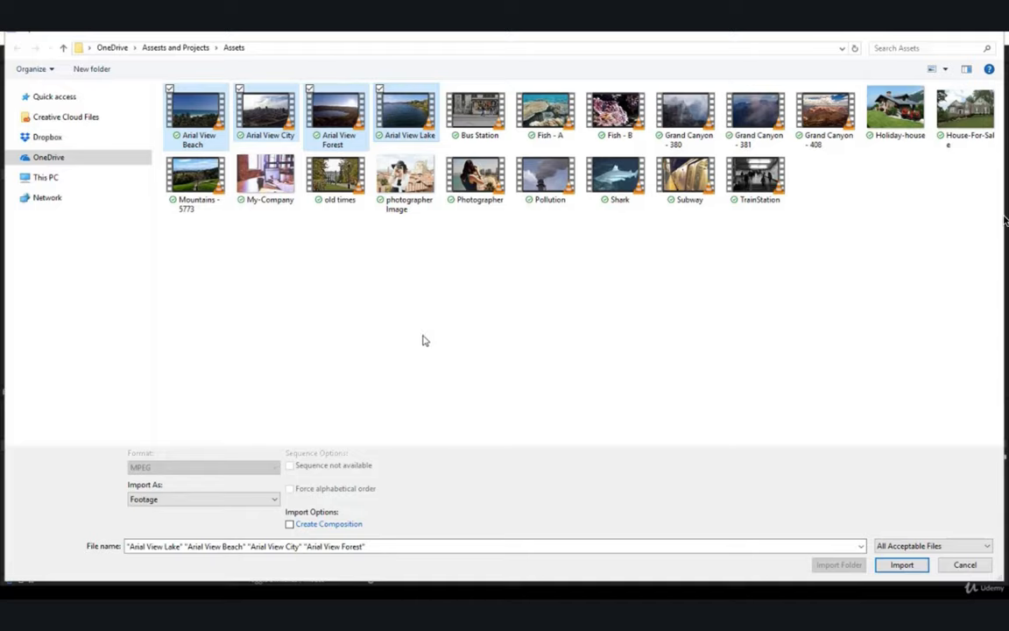
{"action": "mouse_move", "coordinate": [323, 469]}
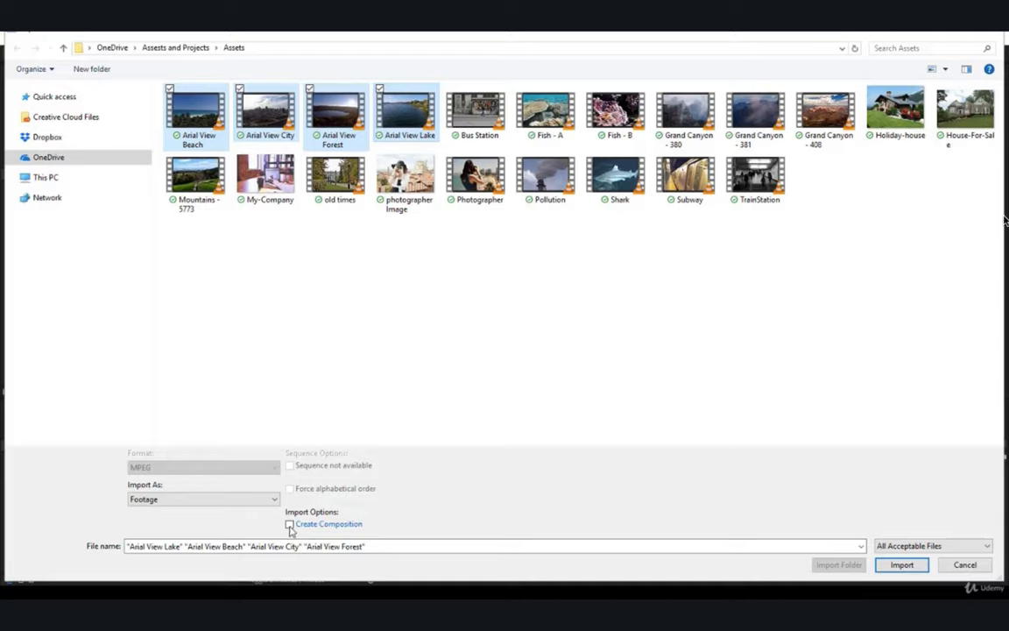
{"action": "left_click", "coordinate": [290, 524]}
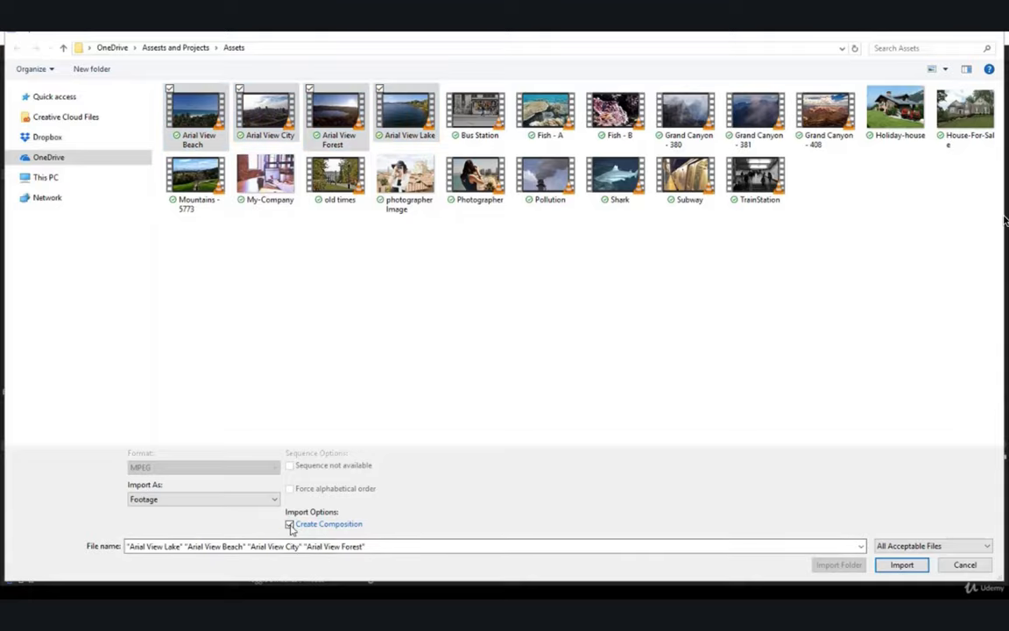
{"action": "left_click", "coordinate": [290, 523]}
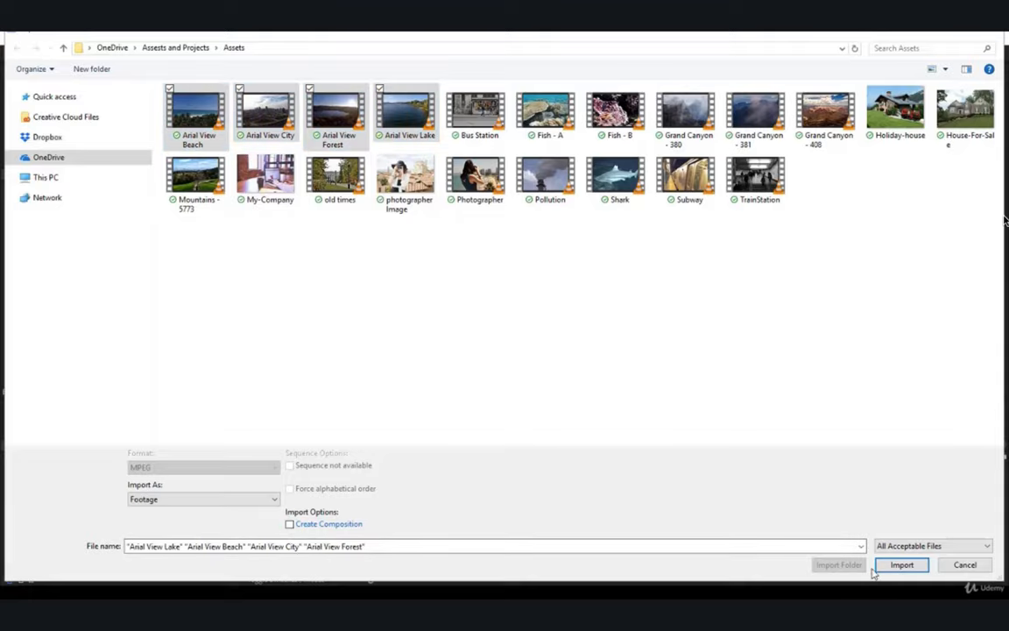
{"action": "left_click", "coordinate": [901, 564]}
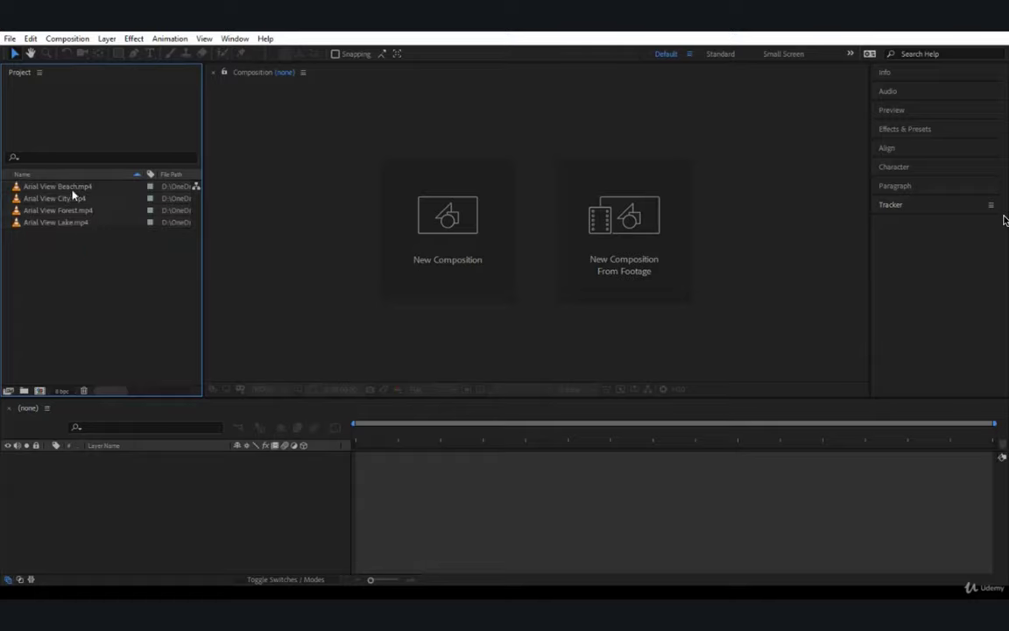
{"action": "left_click", "coordinate": [58, 210]}
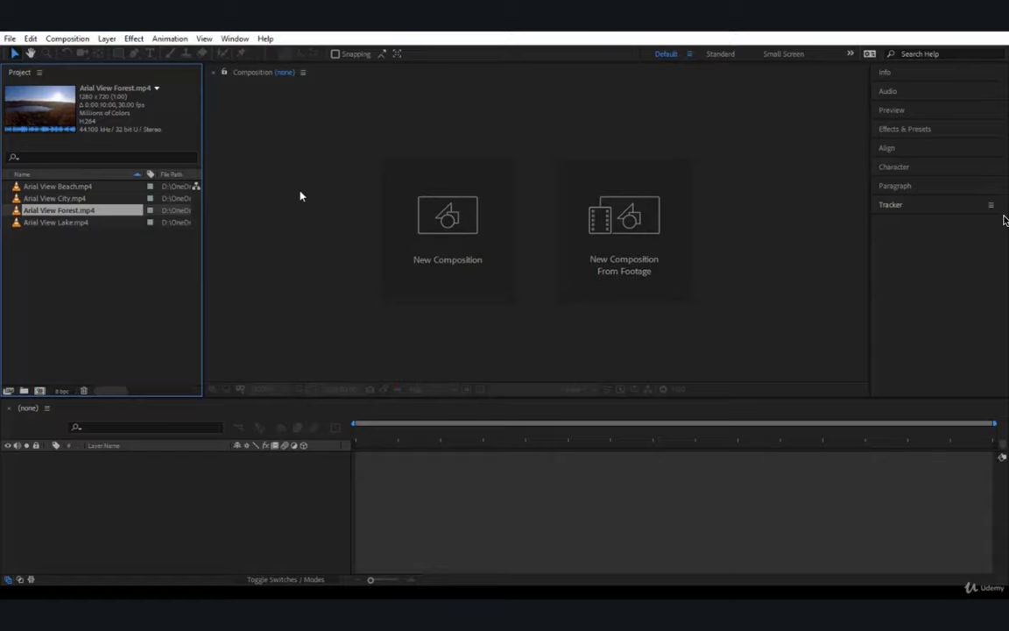
{"action": "left_click", "coordinate": [125, 300]}
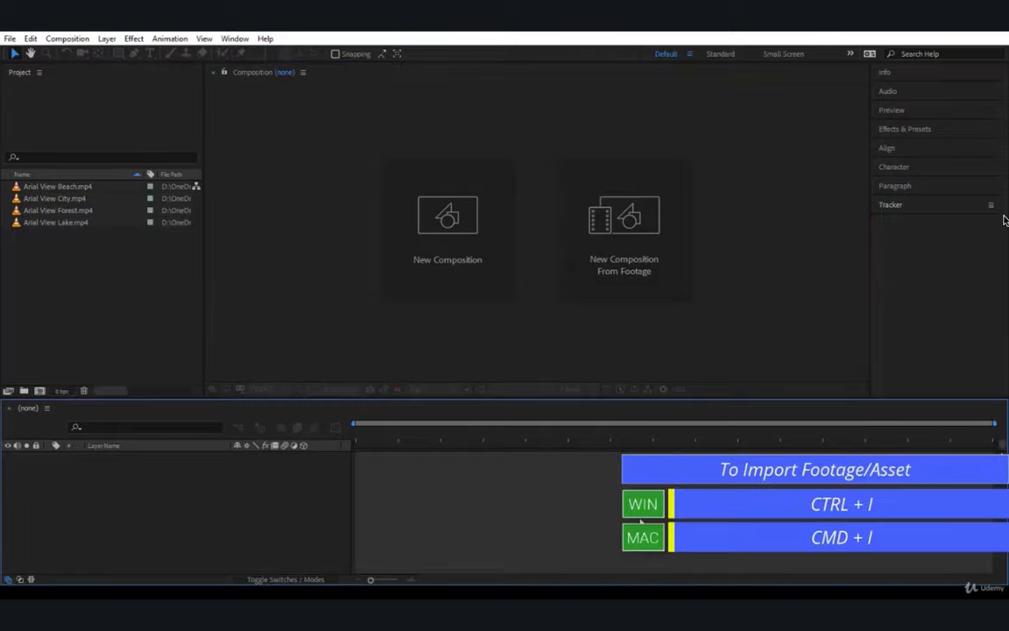
Import the Holiday-house, House-For-Sale, My-Company and photographer Image JPGs via Ctrl+I
{"action": "key", "text": "ctrl+i"}
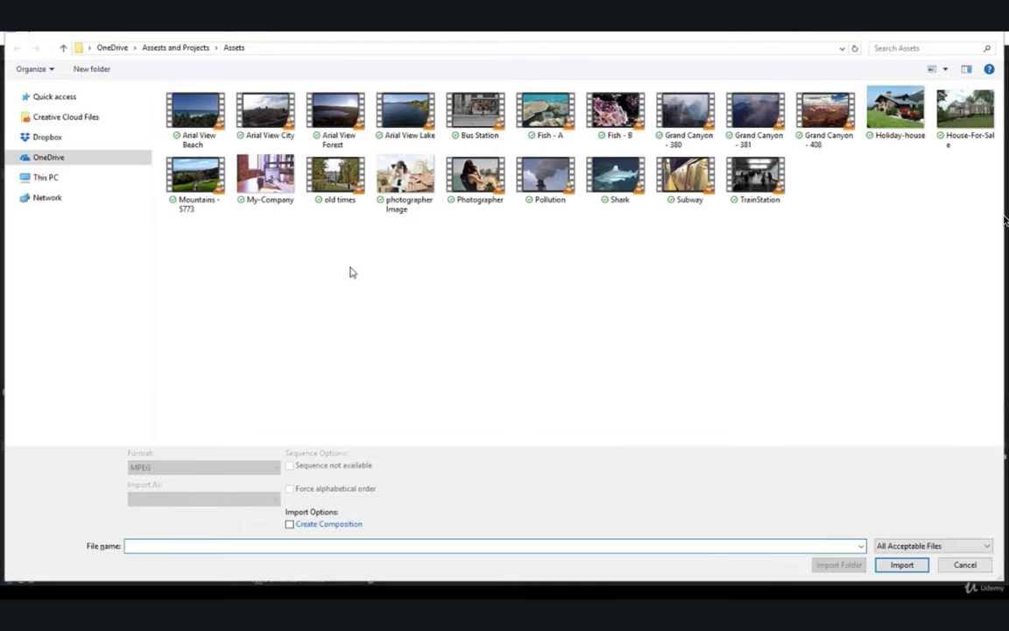
{"action": "left_click", "coordinate": [405, 176]}
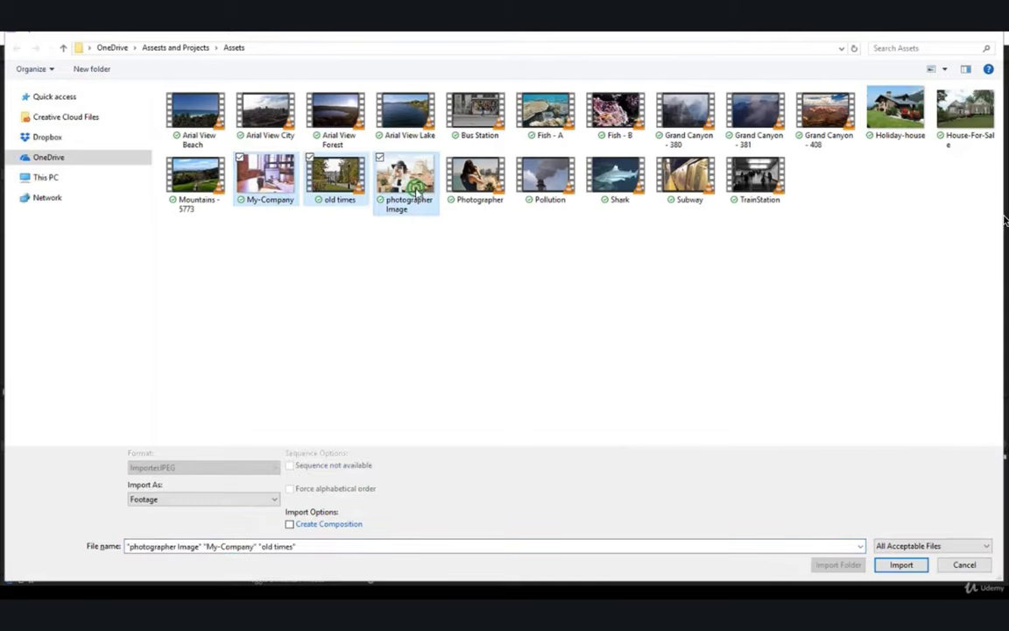
{"action": "left_click", "coordinate": [266, 178]}
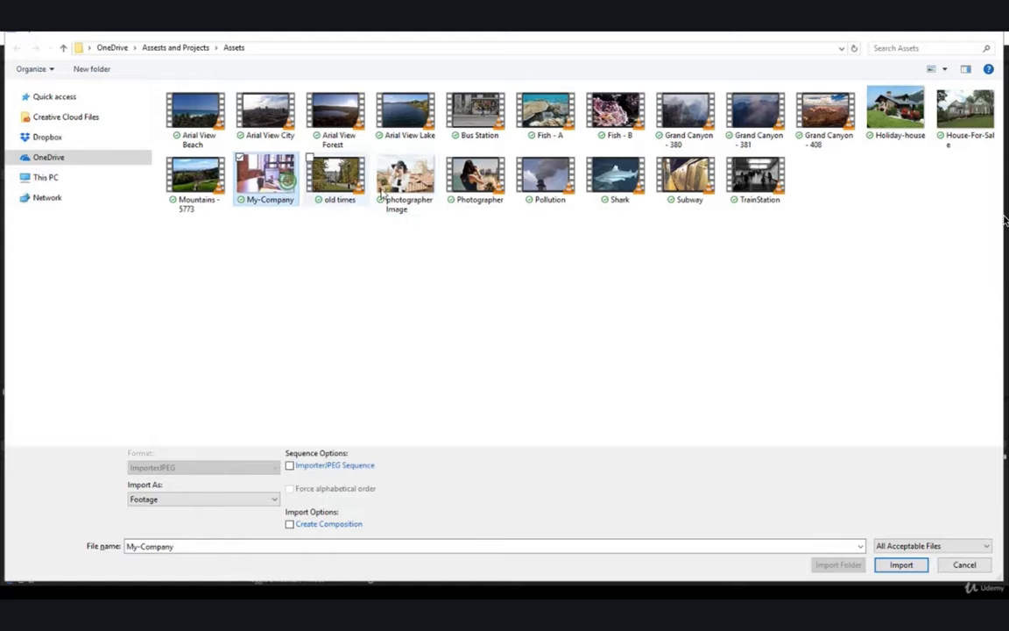
{"action": "mouse_move", "coordinate": [404, 180]}
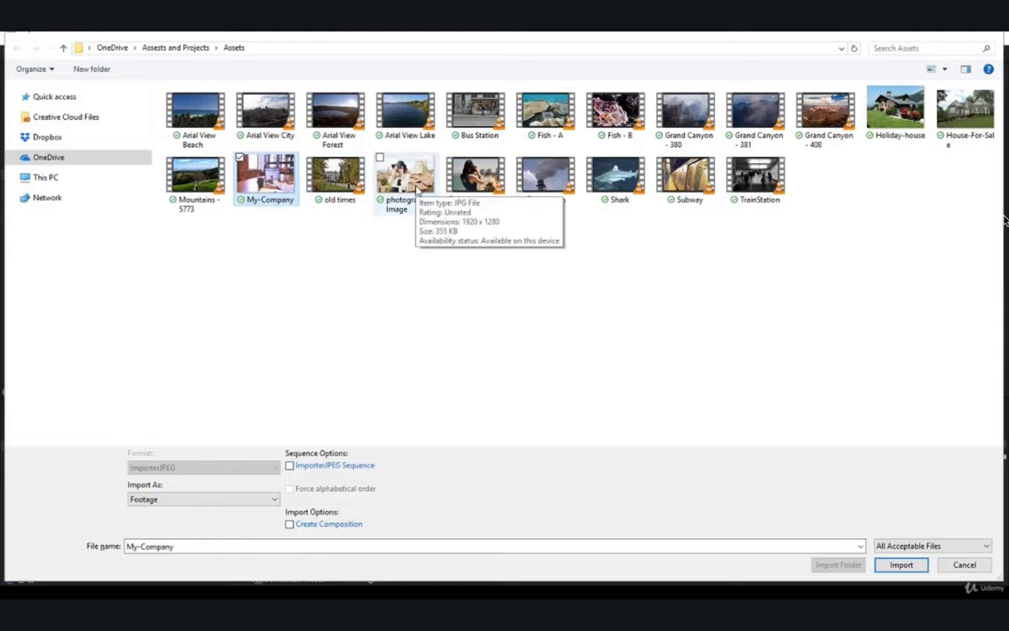
{"action": "left_click", "coordinate": [964, 114]}
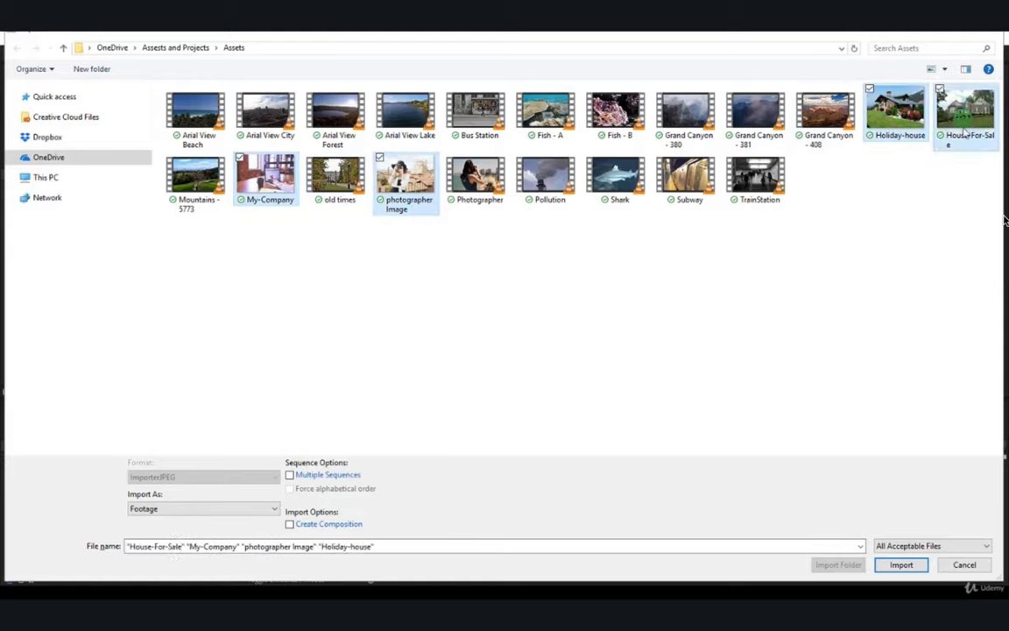
{"action": "left_click", "coordinate": [900, 564]}
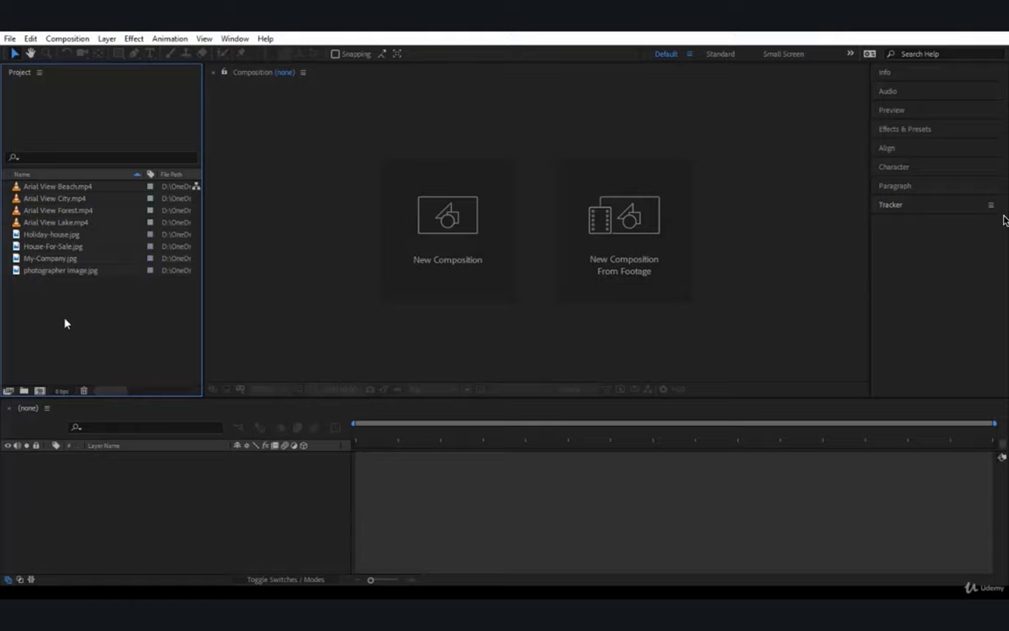
{"action": "mouse_move", "coordinate": [258, 296]}
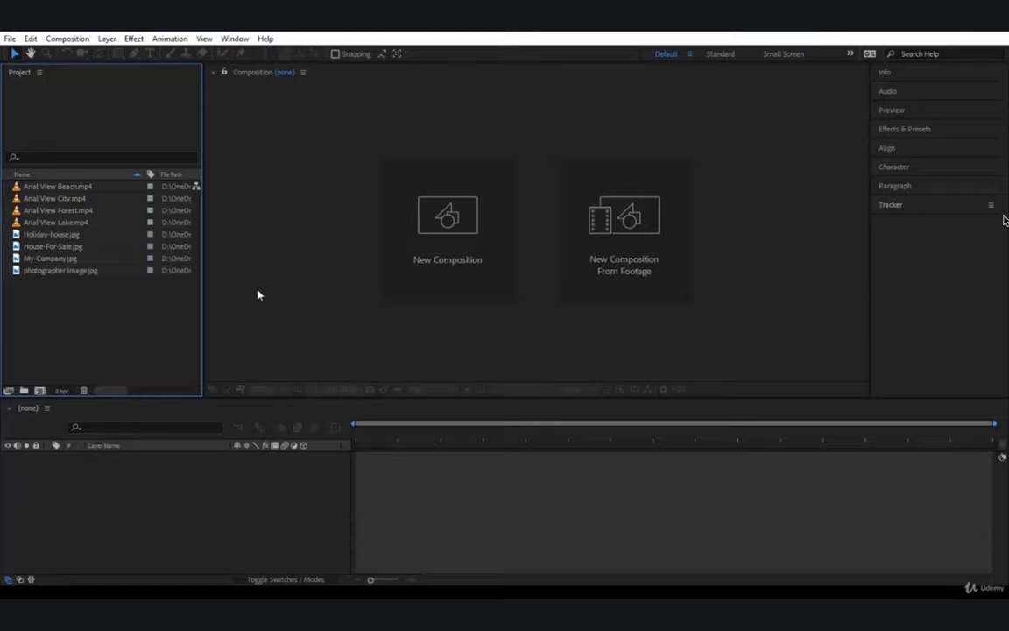
{"action": "mouse_move", "coordinate": [78, 246]}
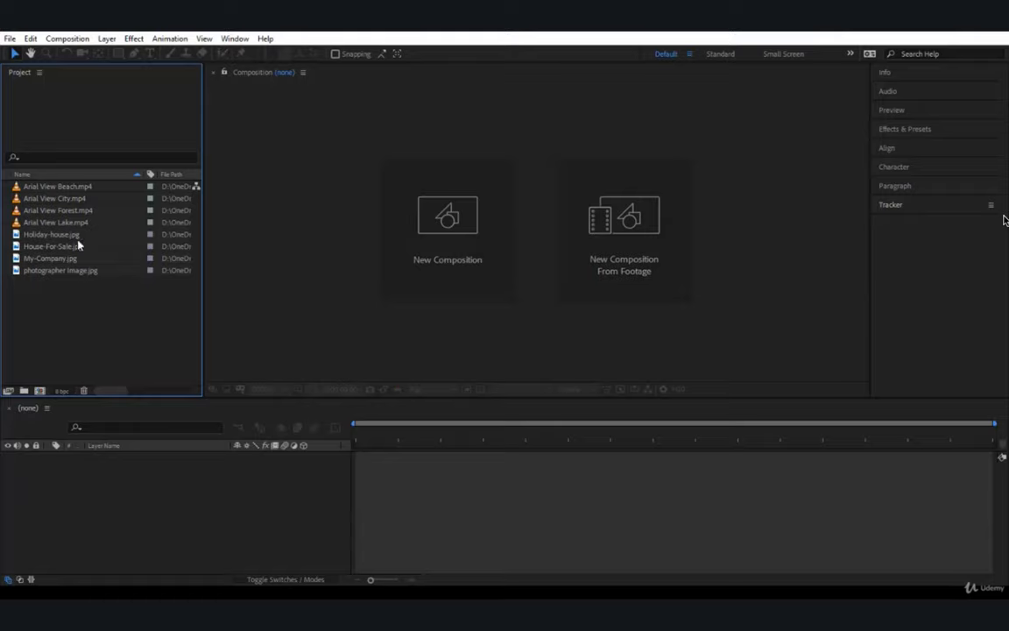
{"action": "mouse_move", "coordinate": [376, 322]}
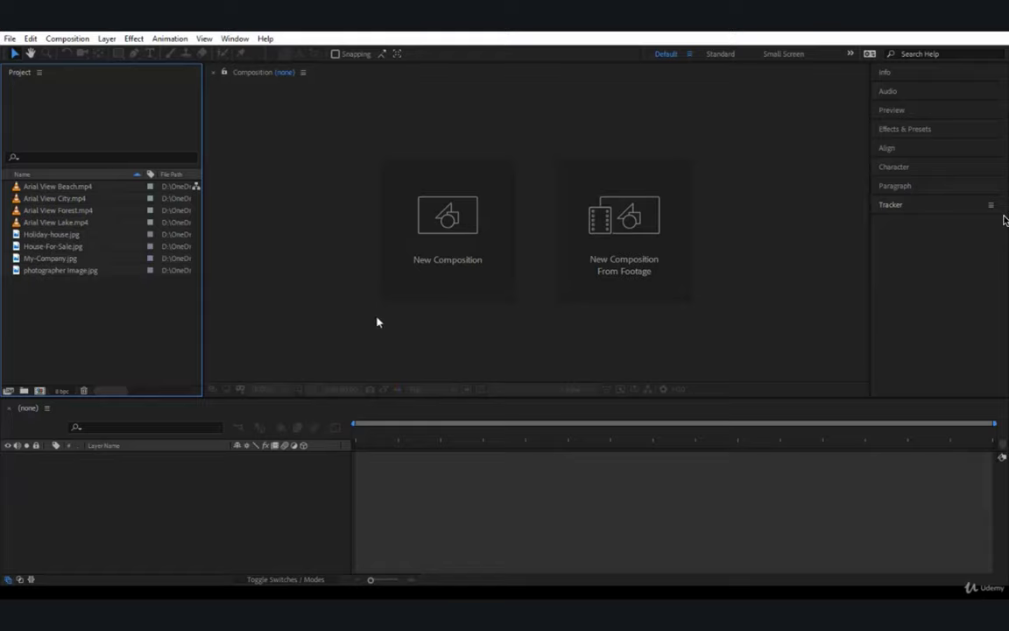
{"action": "mouse_move", "coordinate": [486, 263]}
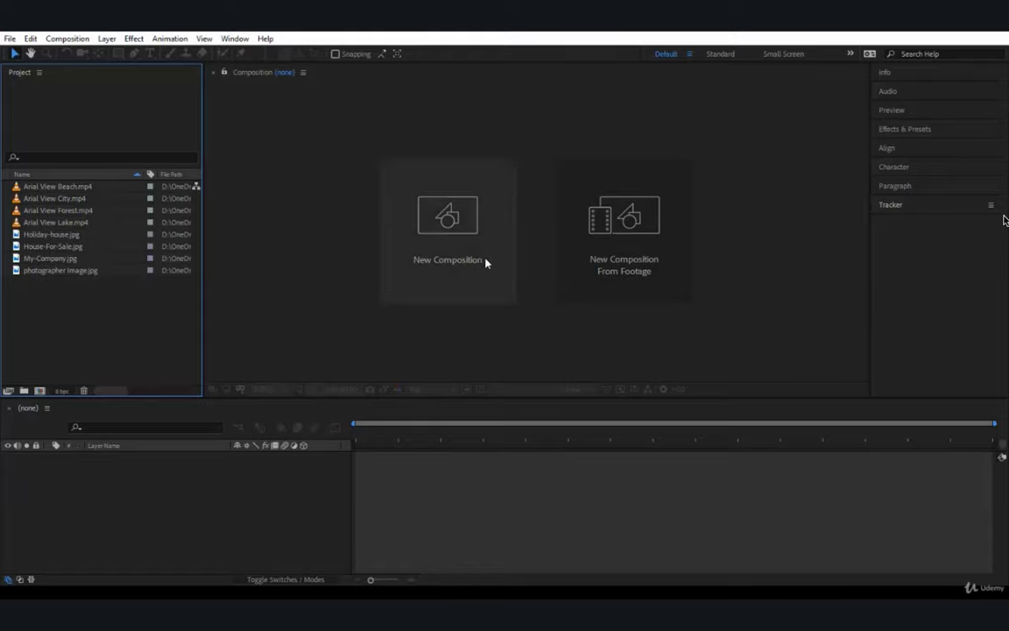
{"action": "mouse_move", "coordinate": [538, 326]}
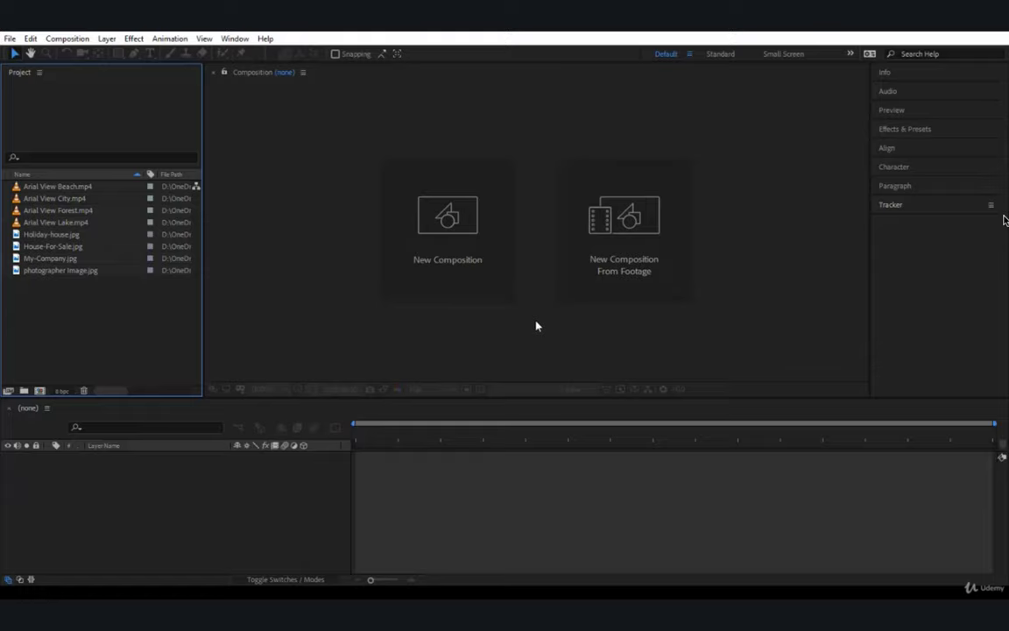
{"action": "mouse_move", "coordinate": [498, 184]}
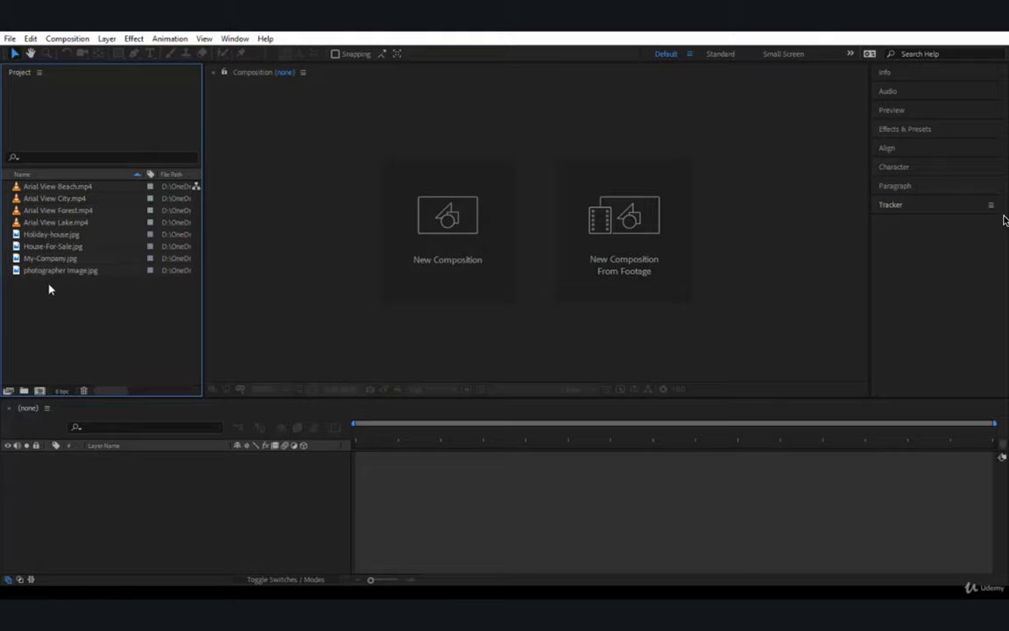
{"action": "mouse_move", "coordinate": [35, 203]}
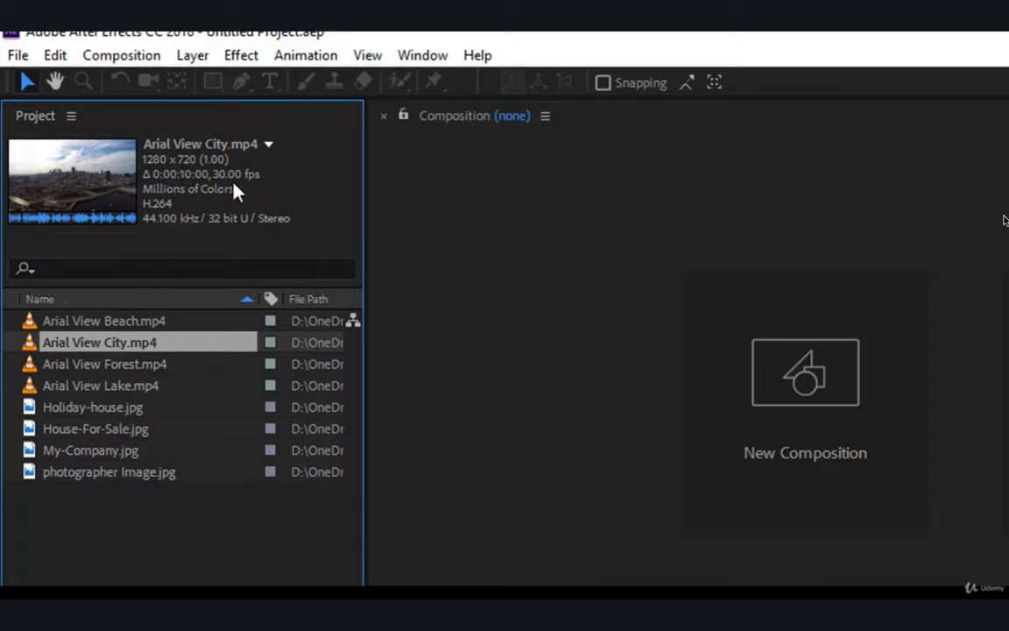
{"action": "mouse_move", "coordinate": [259, 191]}
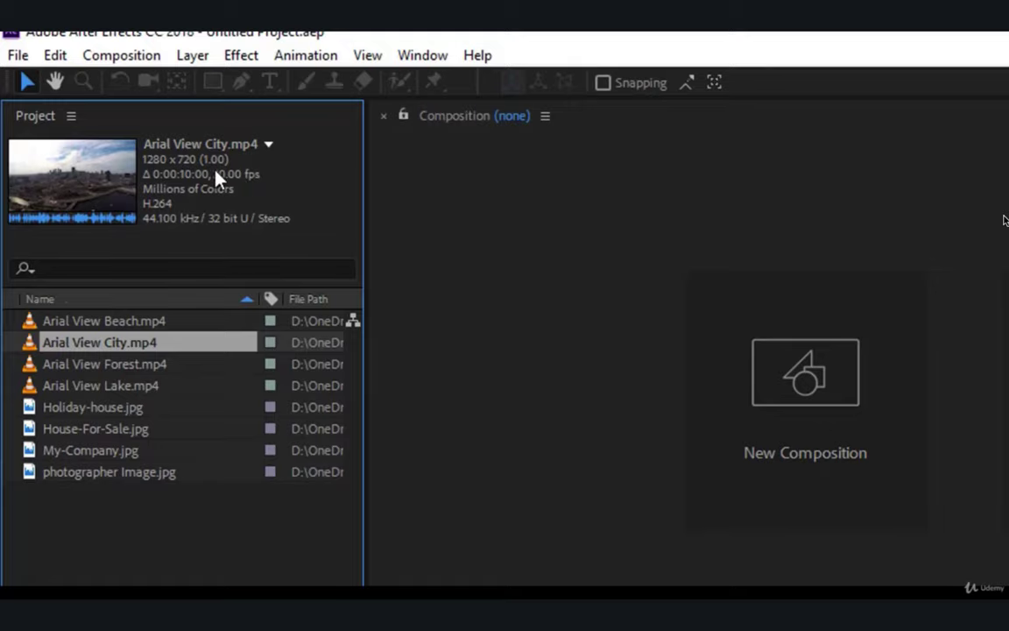
{"action": "mouse_move", "coordinate": [265, 186]}
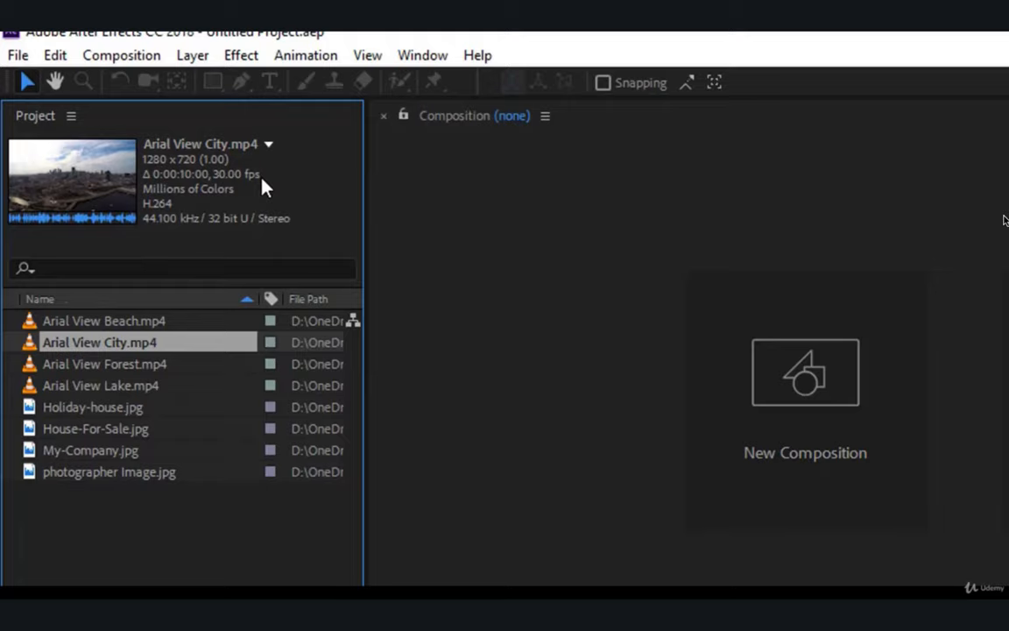
{"action": "mouse_move", "coordinate": [236, 203]}
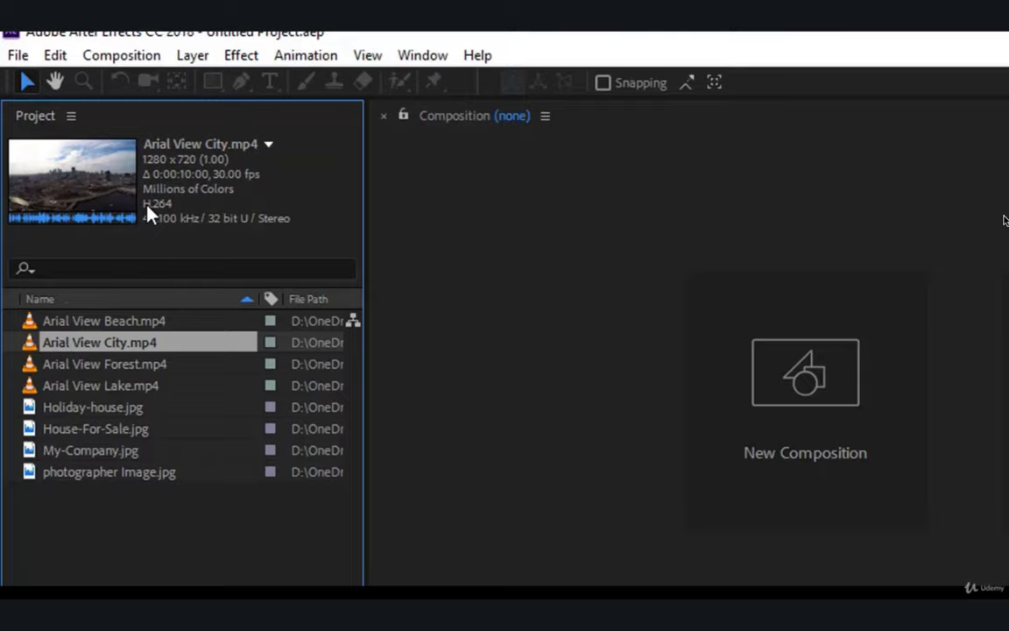
{"action": "mouse_move", "coordinate": [143, 226]}
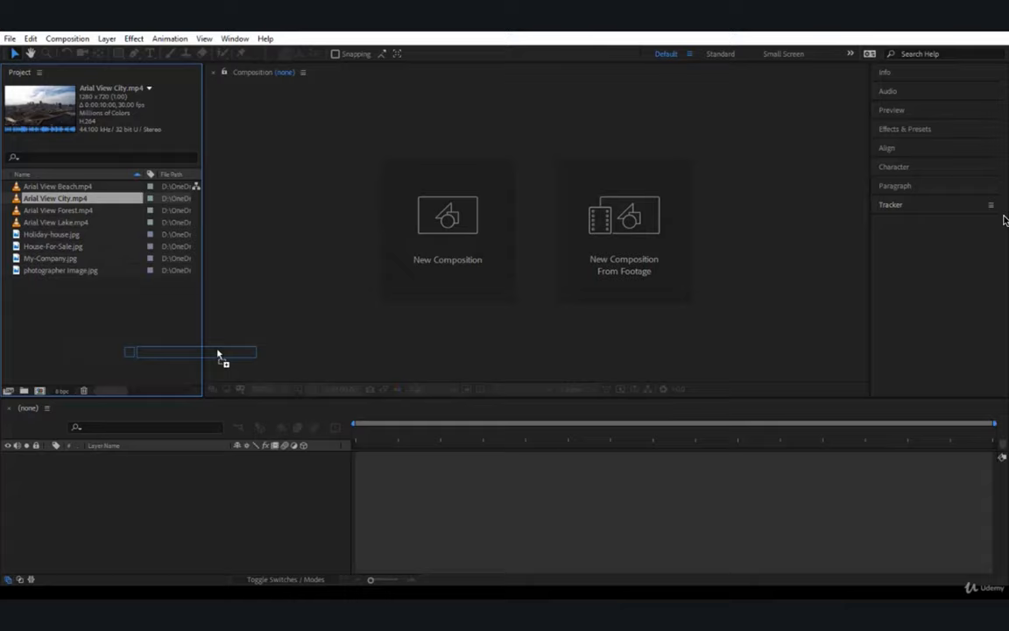
{"action": "left_click_drag", "start_coordinate": [218, 352], "coordinate": [396, 105]}
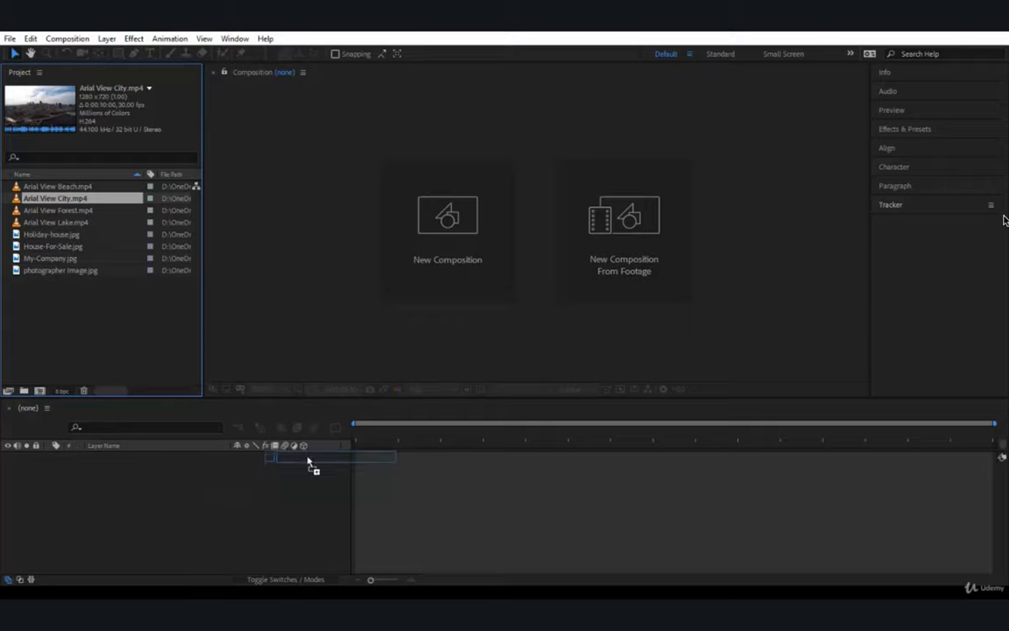
{"action": "left_click_drag", "start_coordinate": [306, 460], "coordinate": [267, 179]}
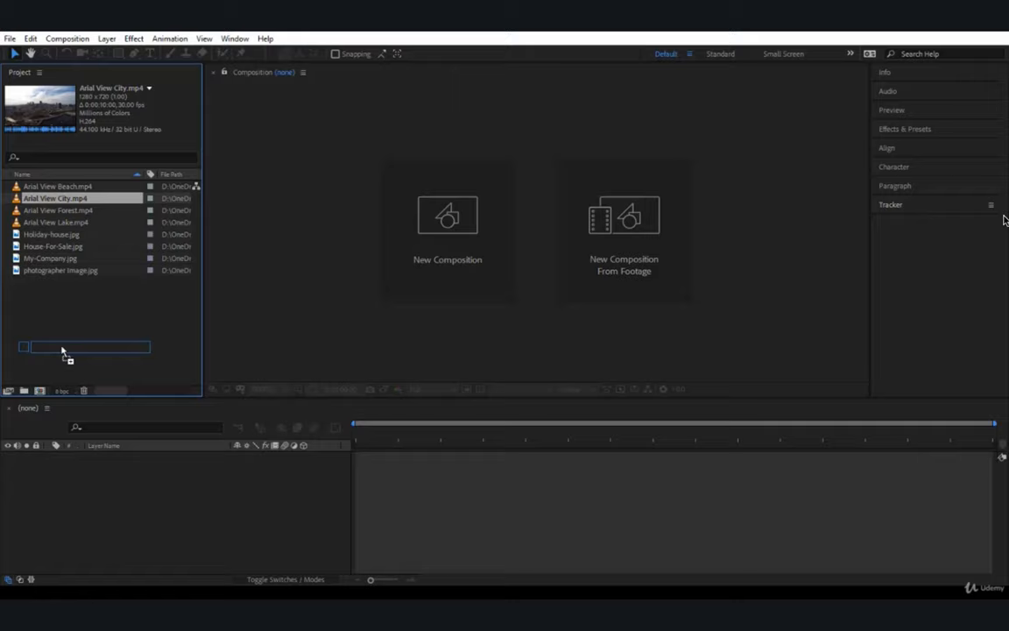
Create the Arial View City composition from Arial View City.mp4 with New Comp from Selection
{"action": "right_click", "coordinate": [85, 198]}
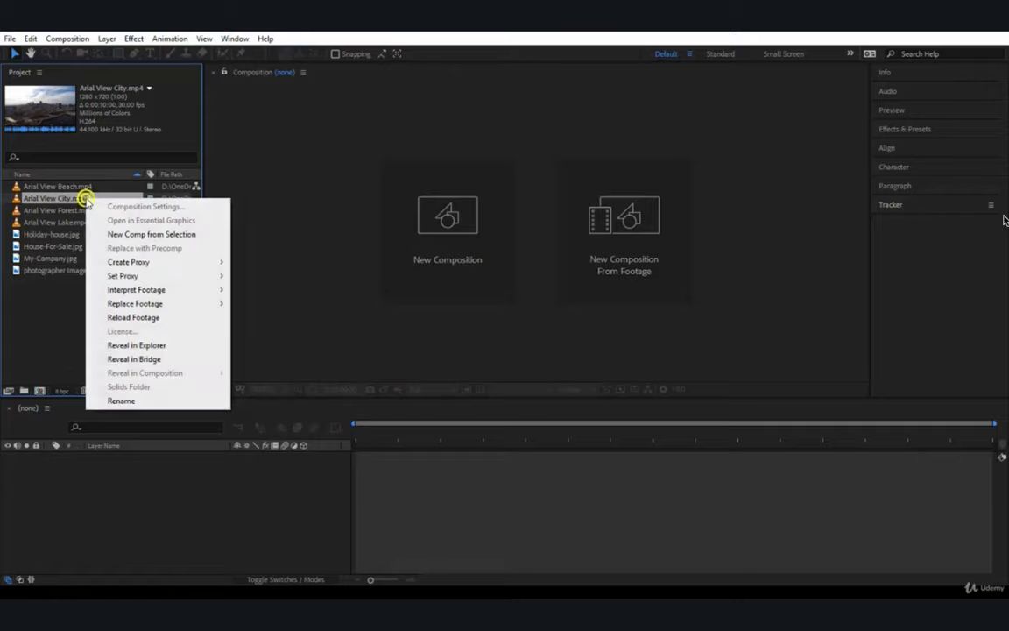
{"action": "mouse_move", "coordinate": [143, 238]}
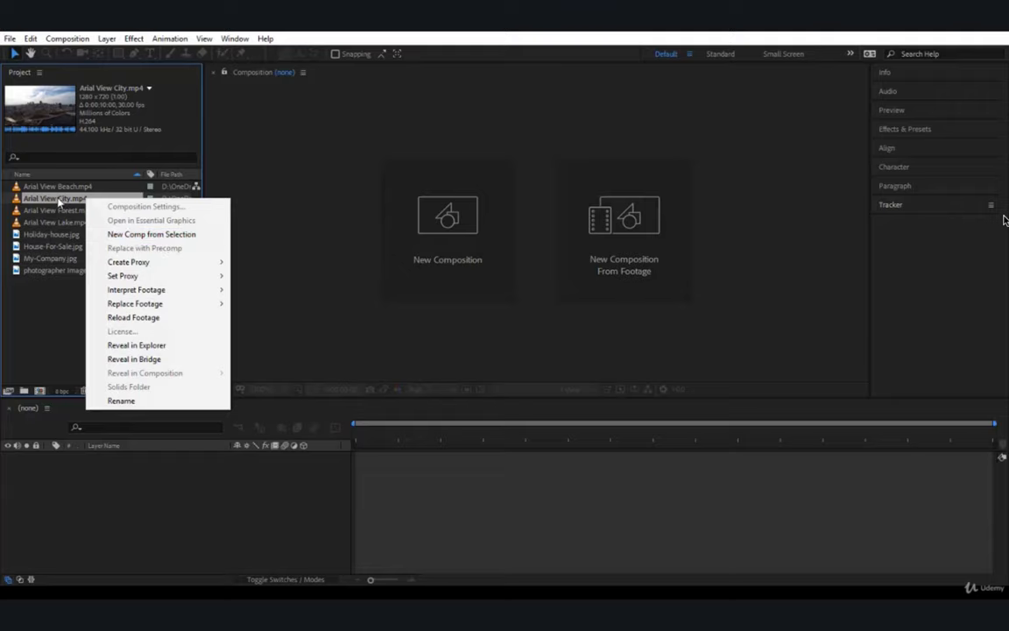
{"action": "mouse_move", "coordinate": [152, 234]}
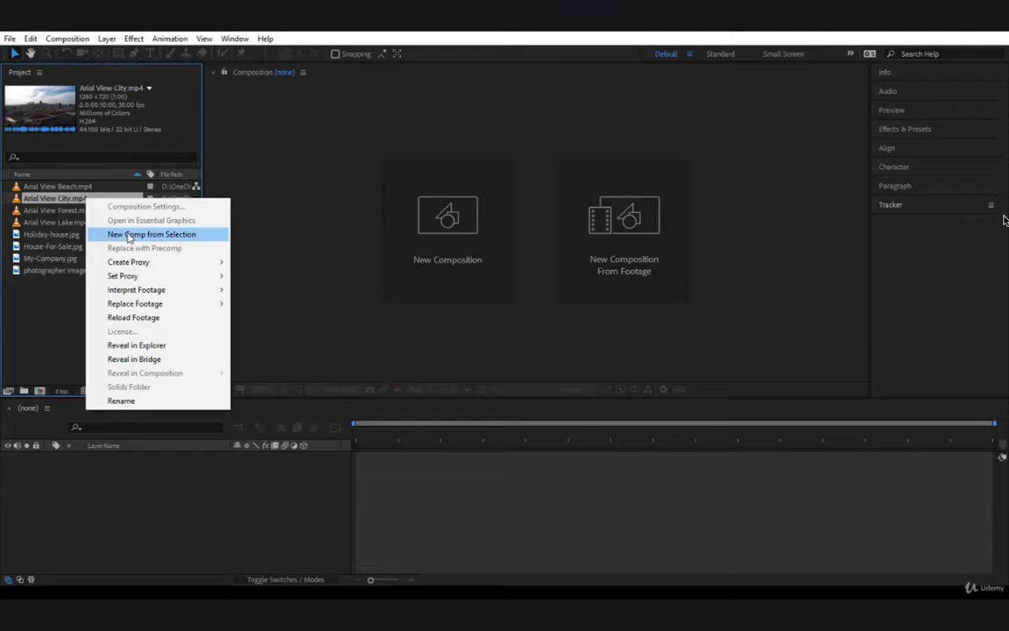
{"action": "left_click", "coordinate": [150, 234]}
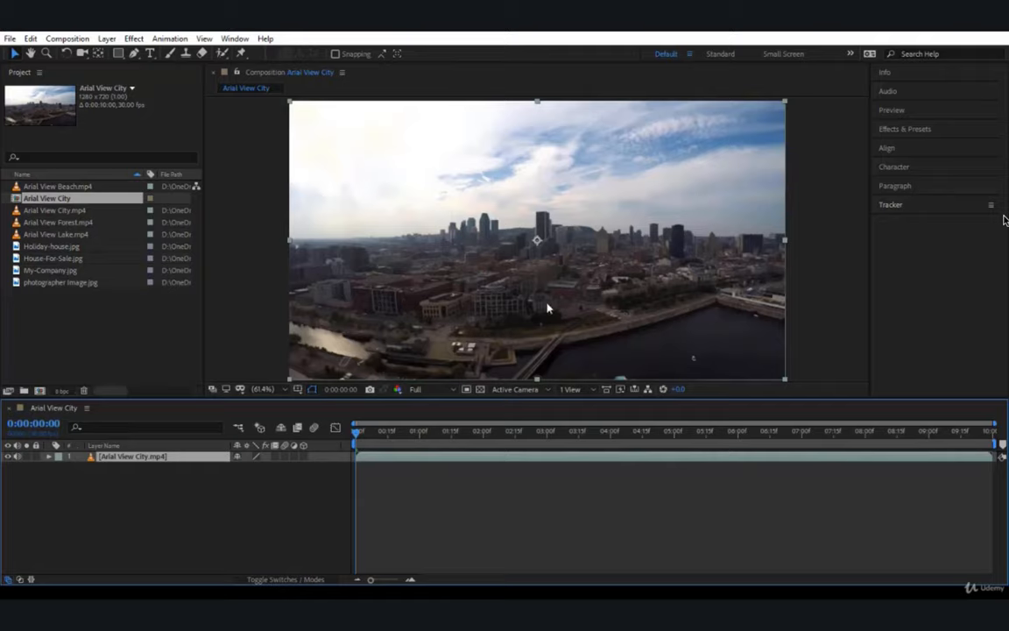
{"action": "mouse_move", "coordinate": [256, 294]}
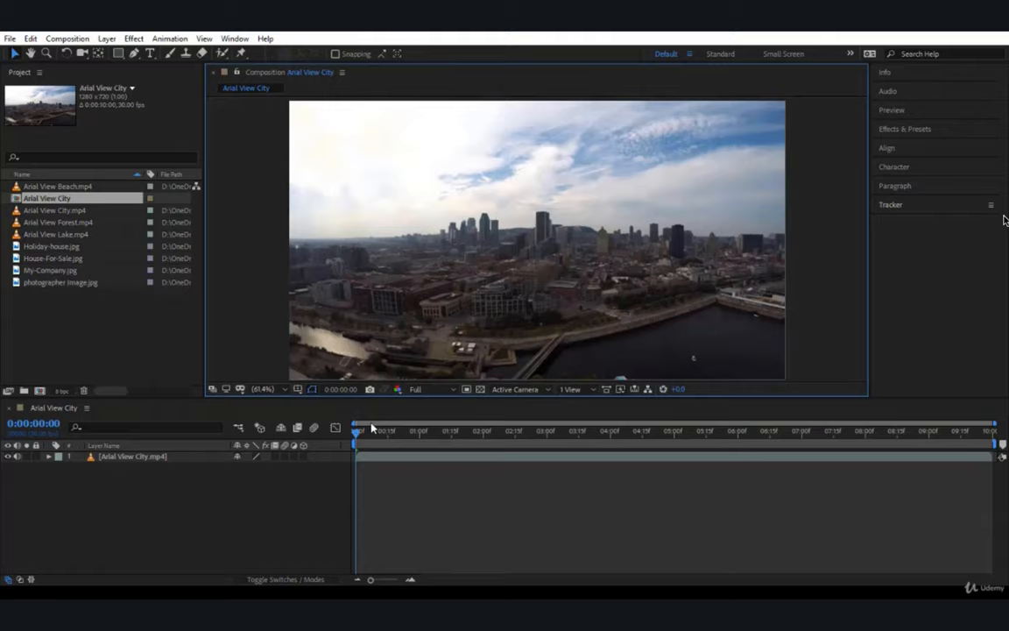
Preview the composition, set the current time to 0:00:00:18, and reselect the city footage
{"action": "left_click", "coordinate": [795, 430]}
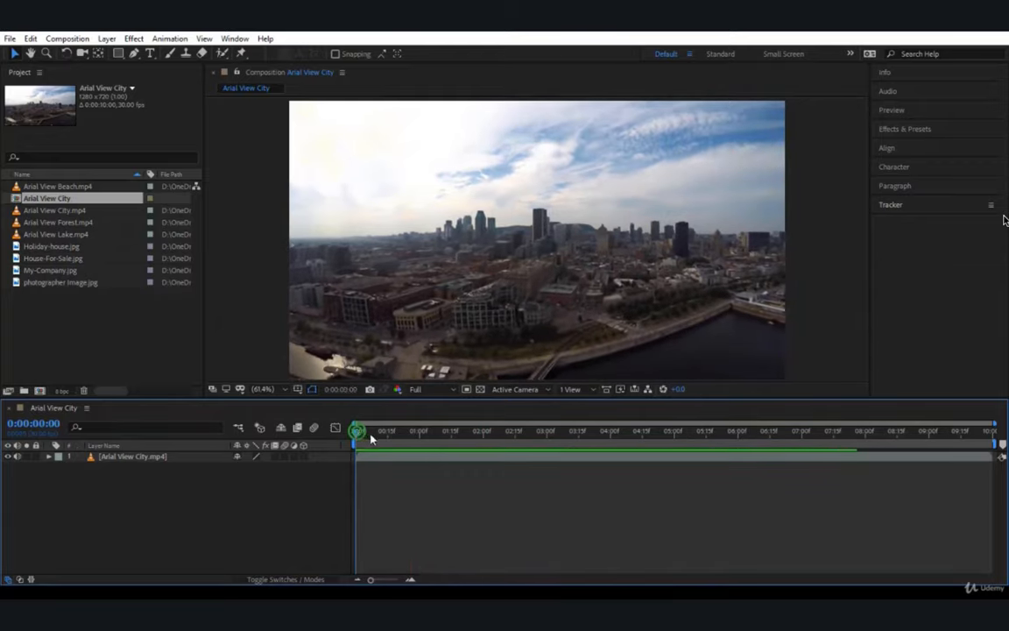
{"action": "left_click_drag", "start_coordinate": [357, 430], "coordinate": [394, 430]}
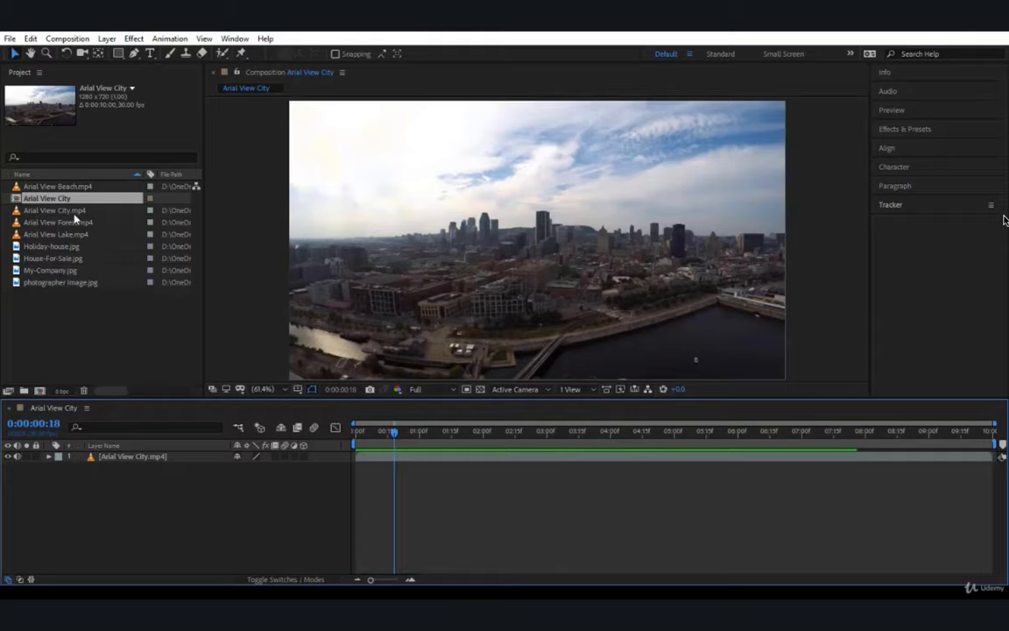
{"action": "left_click", "coordinate": [54, 210]}
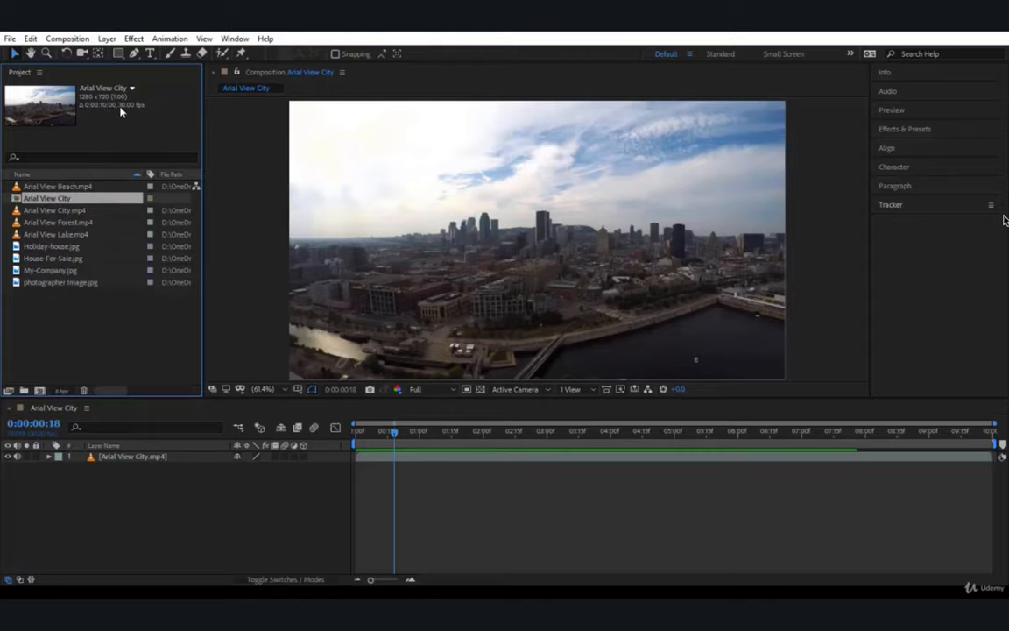
{"action": "left_click", "coordinate": [54, 211]}
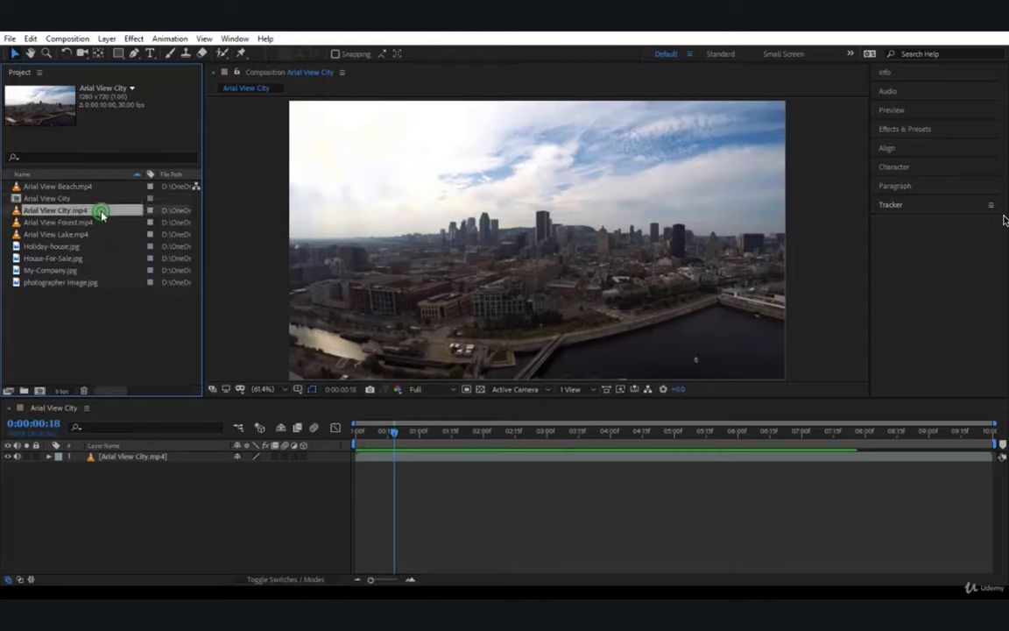
{"action": "left_click", "coordinate": [55, 210]}
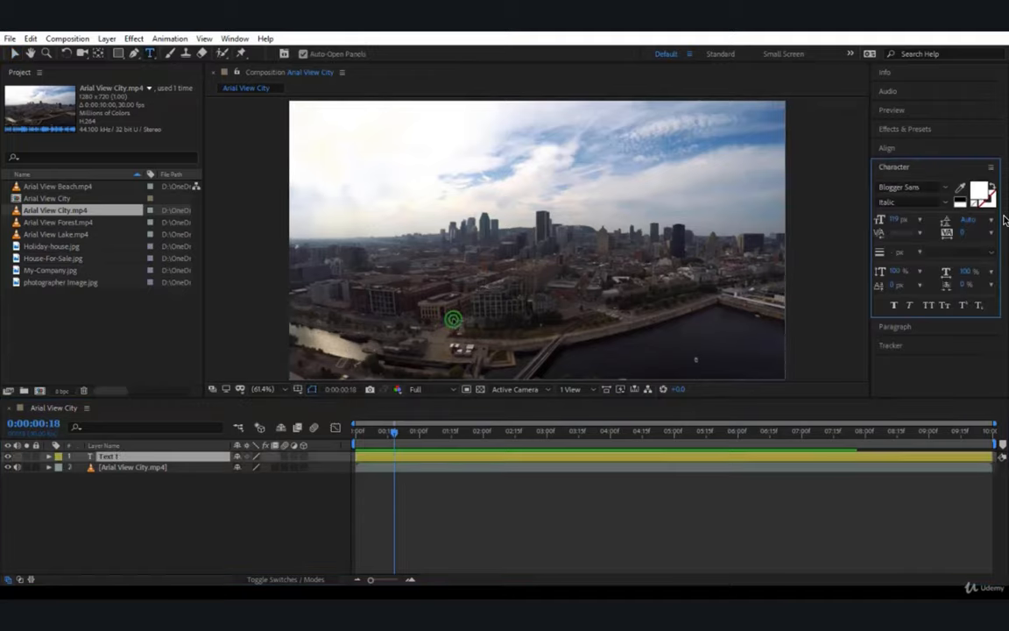
Type 'City View' as white italic text over the skyline and commit the layer
{"action": "type", "text": "C"}
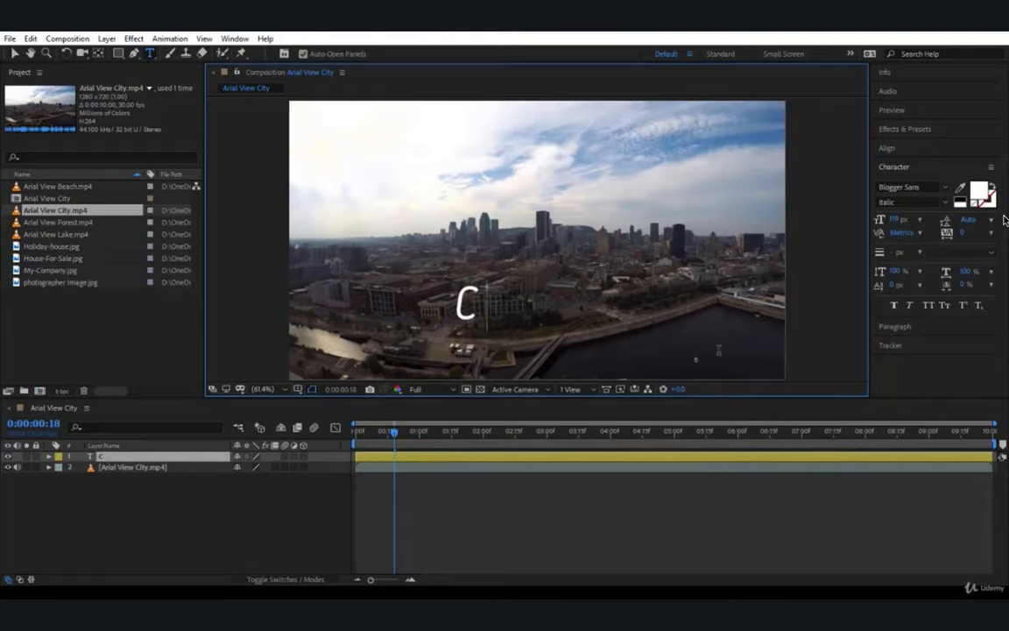
{"action": "type", "text": "ity View"}
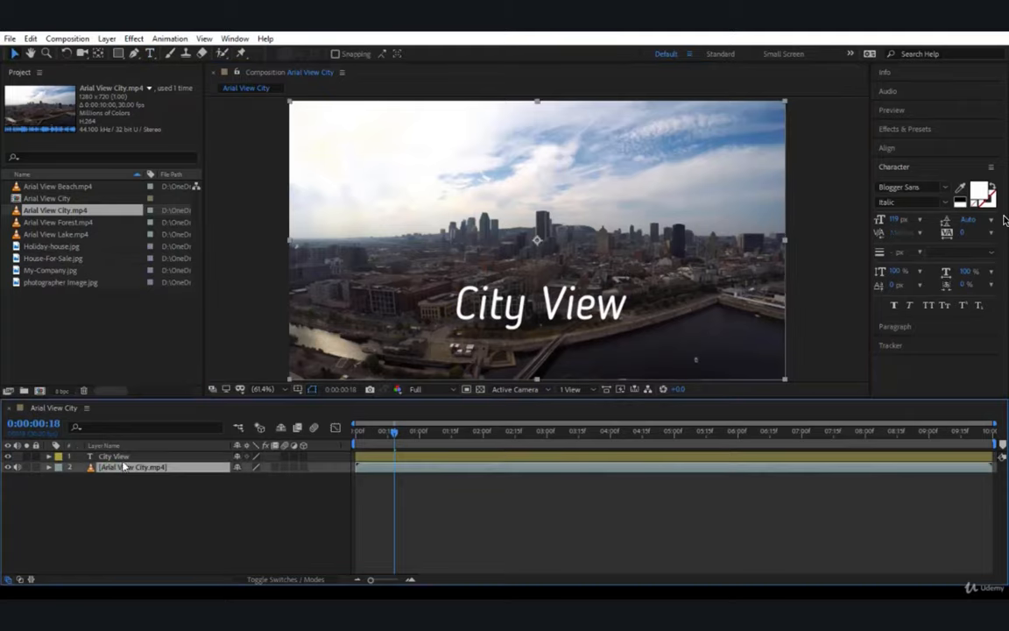
{"action": "left_click", "coordinate": [112, 455]}
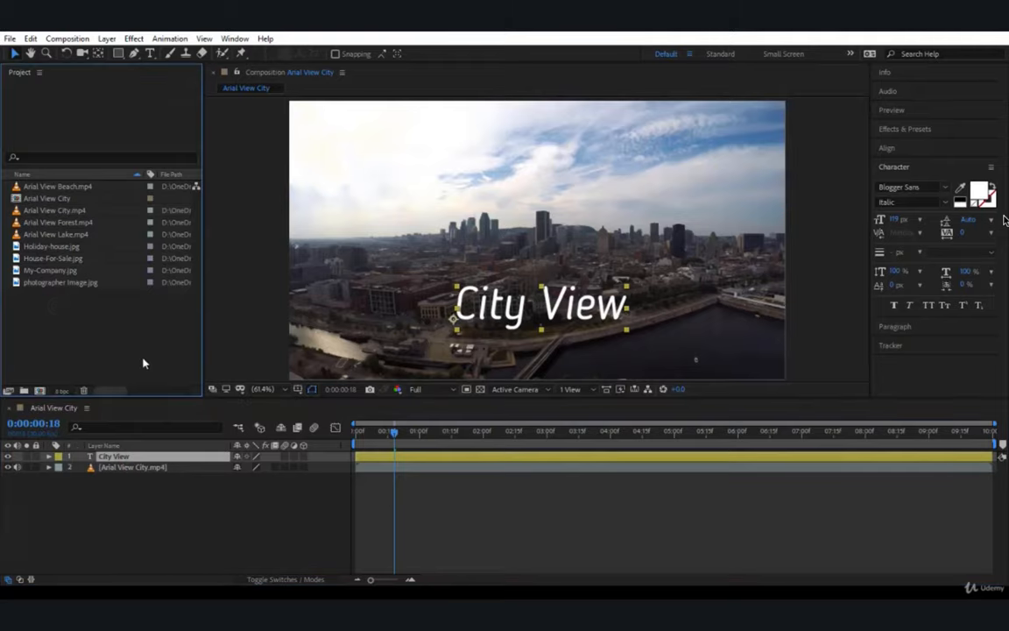
{"action": "mouse_move", "coordinate": [88, 330]}
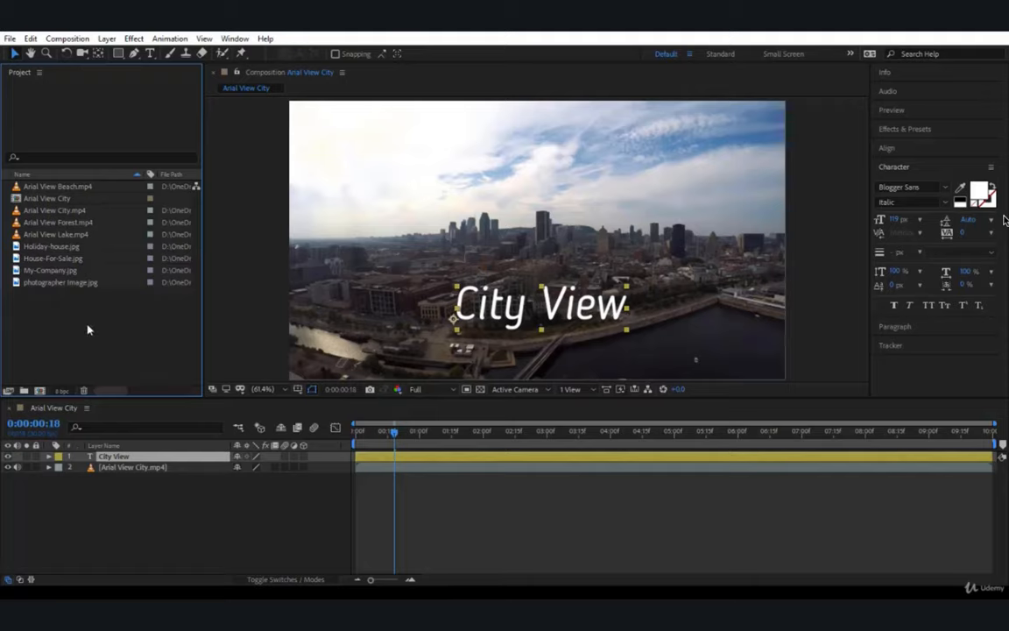
{"action": "mouse_move", "coordinate": [103, 225]}
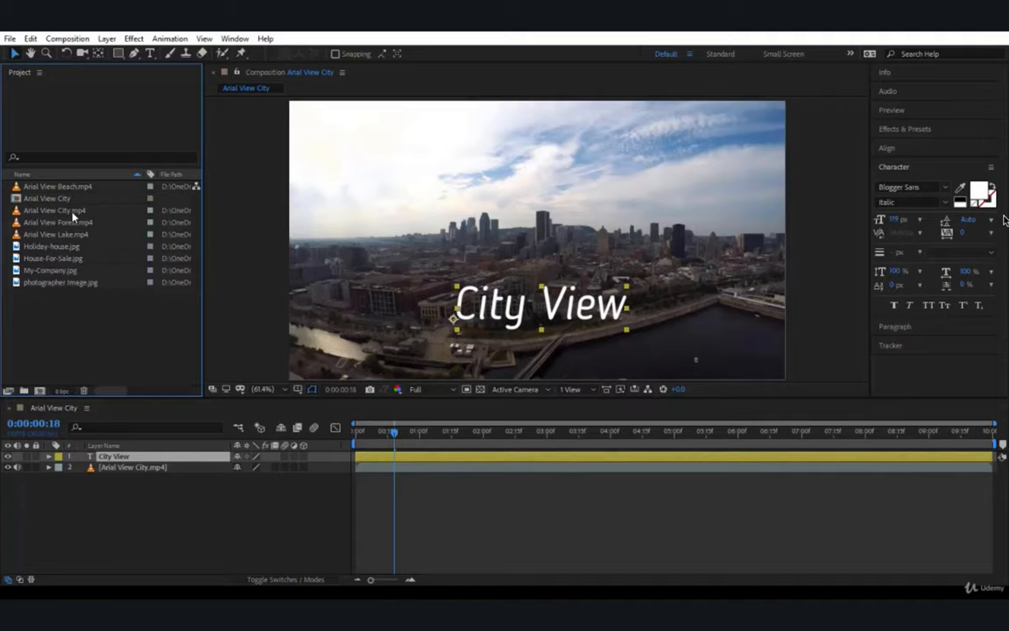
{"action": "mouse_move", "coordinate": [95, 345]}
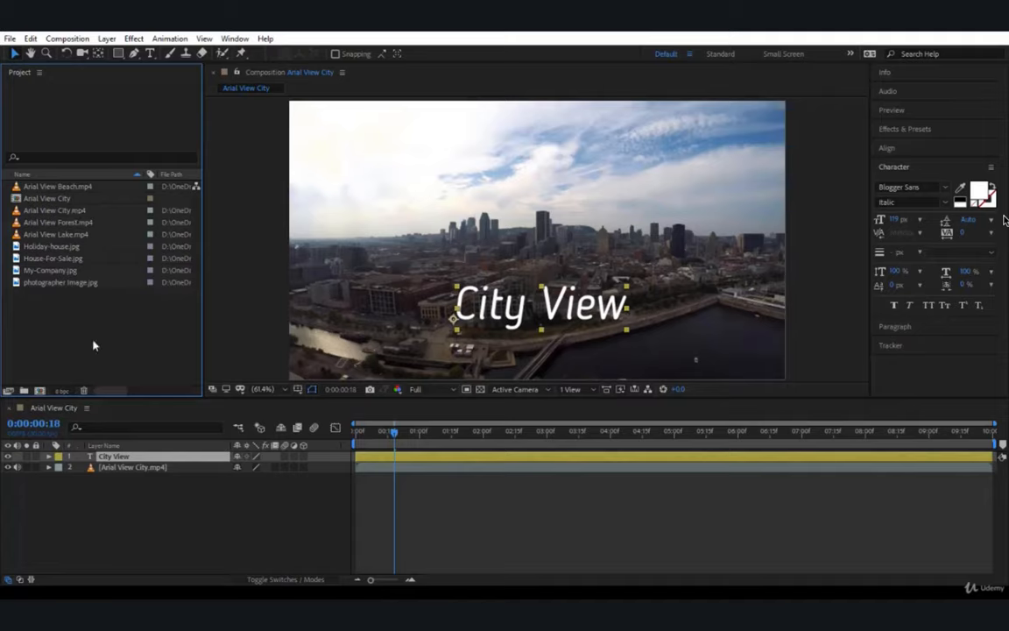